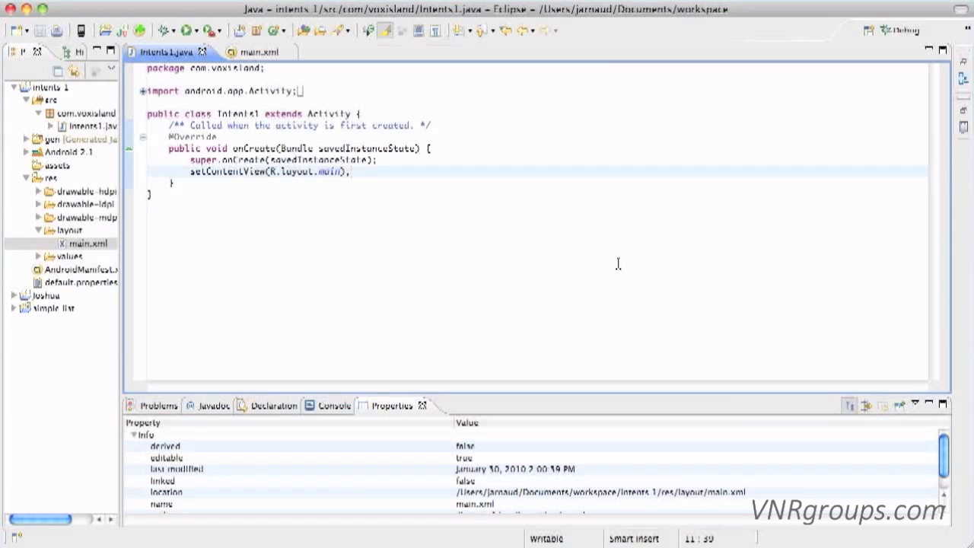
# View main.xml as XML source to check the three button ids, then return to the graphical layout
pyautogui.click(350, 172)
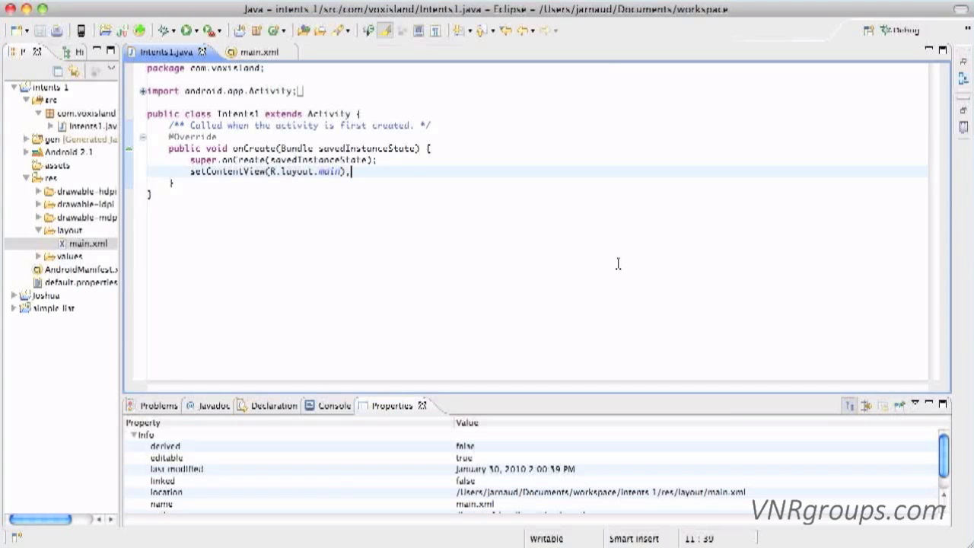
pyautogui.moveTo(337, 91)
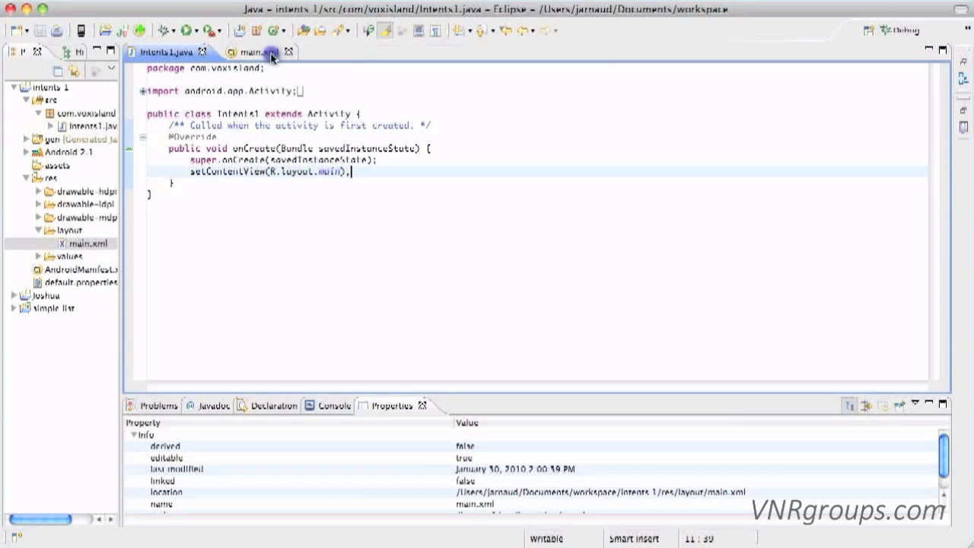
pyautogui.click(247, 52)
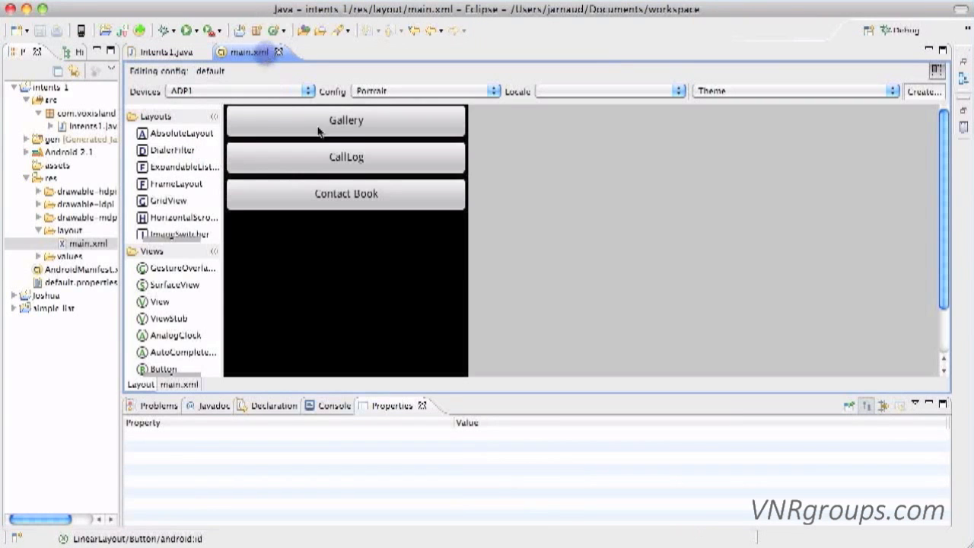
pyautogui.moveTo(334, 180)
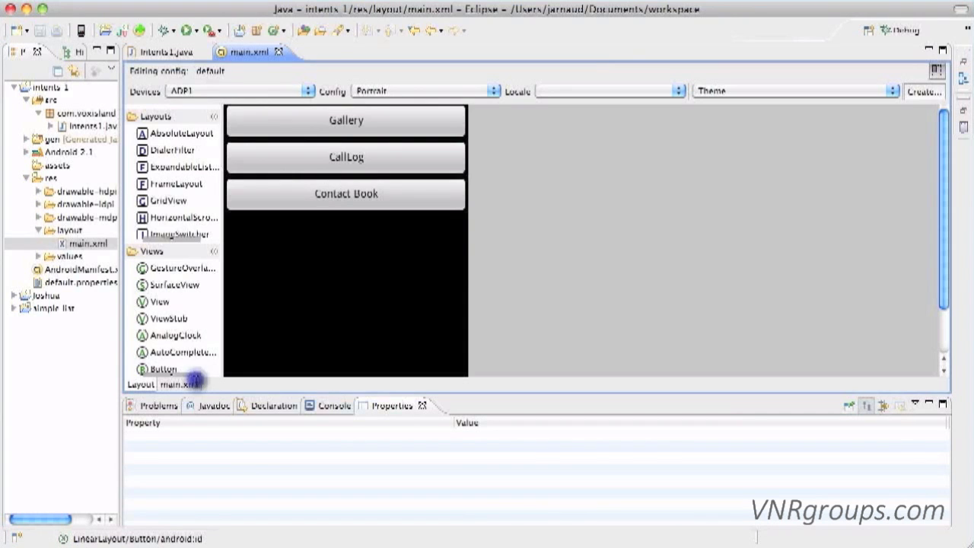
pyautogui.click(179, 384)
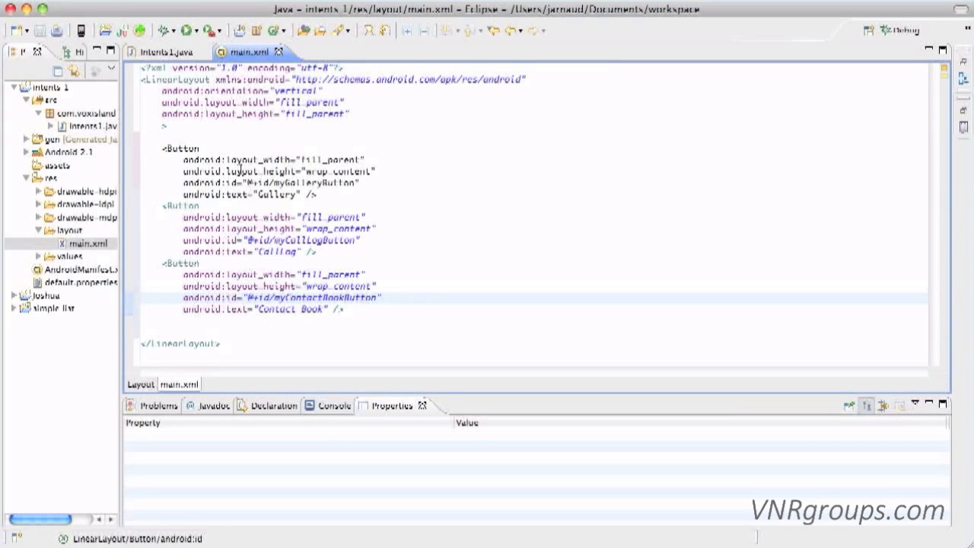
pyautogui.click(343, 297)
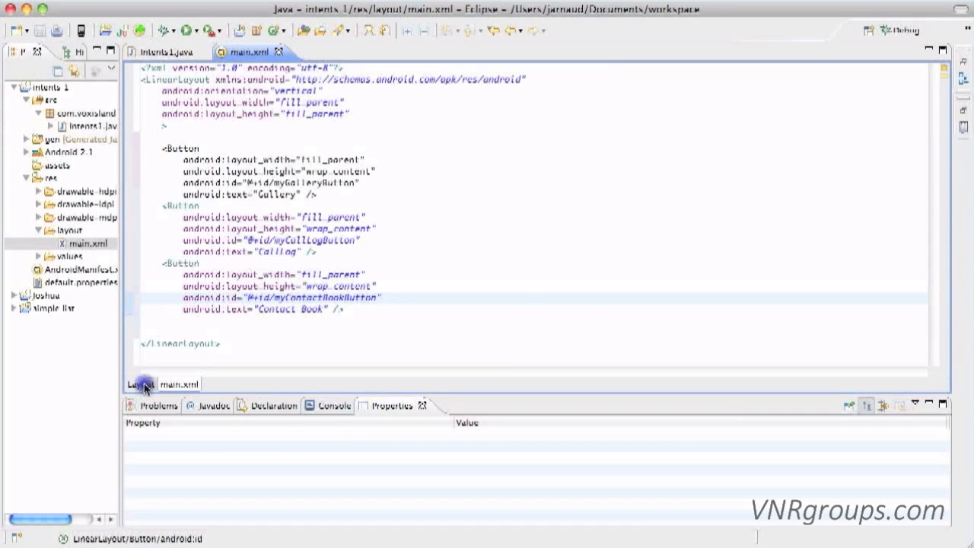
pyautogui.click(141, 384)
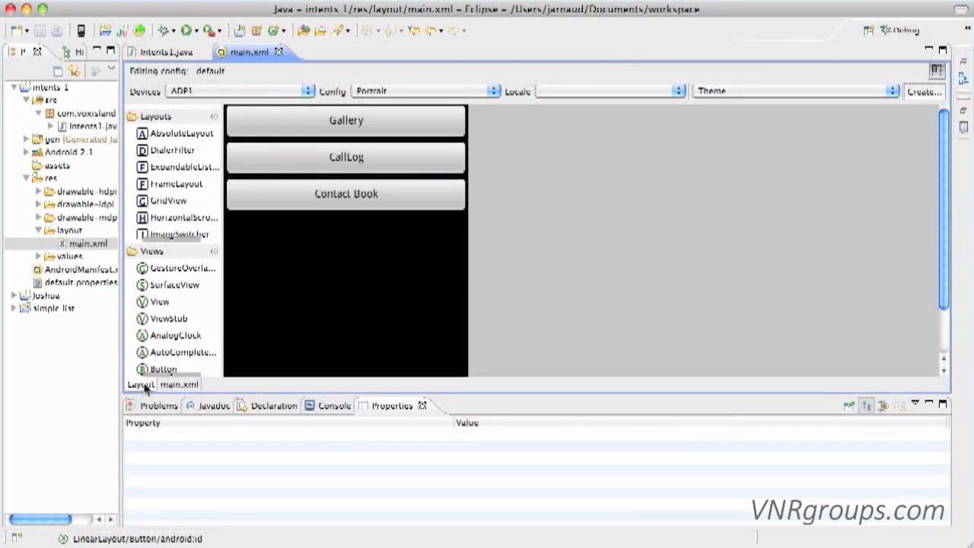
pyautogui.moveTo(180, 69)
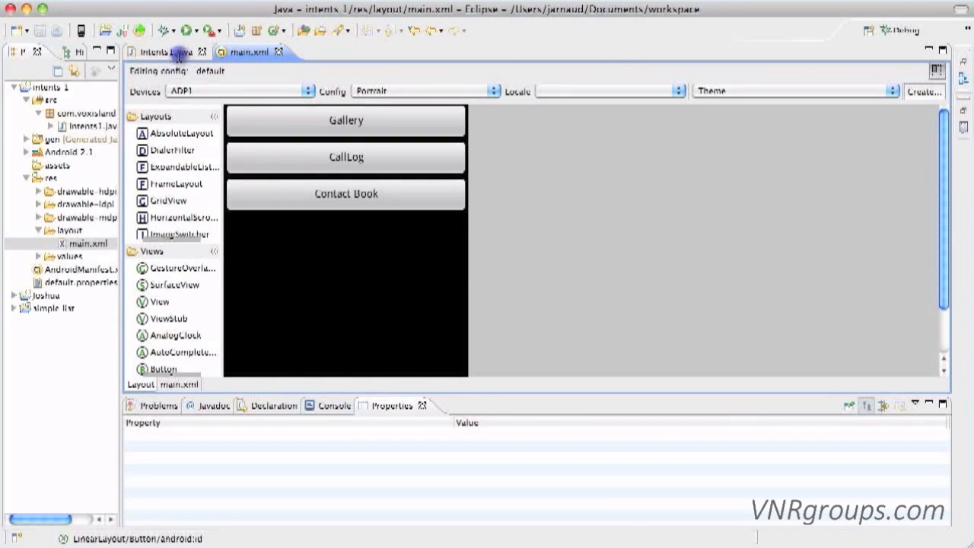
# In Intents1.java onCreate, declare Button myGalleryButton = (Button)findViewById(R.id.myGalleryButton)
pyautogui.click(155, 52)
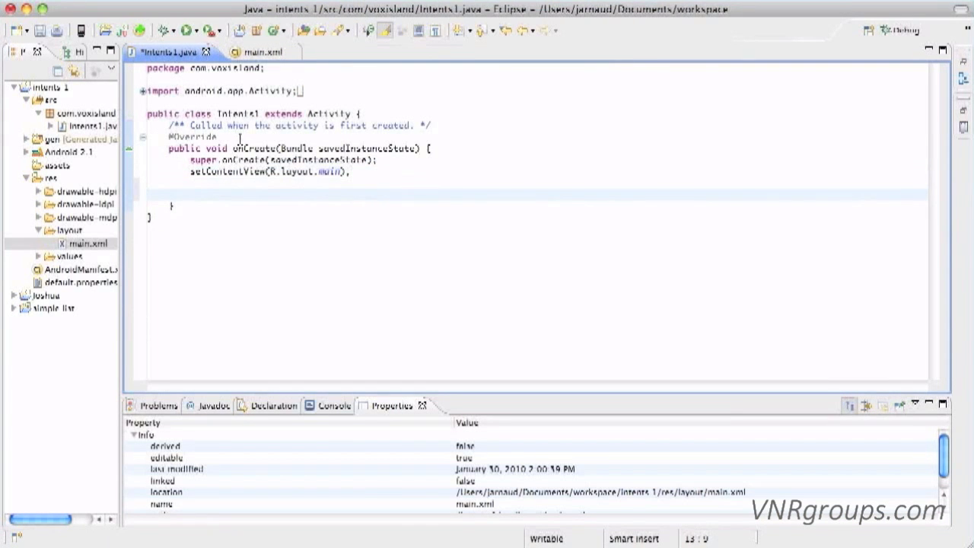
pyautogui.write('Butt')
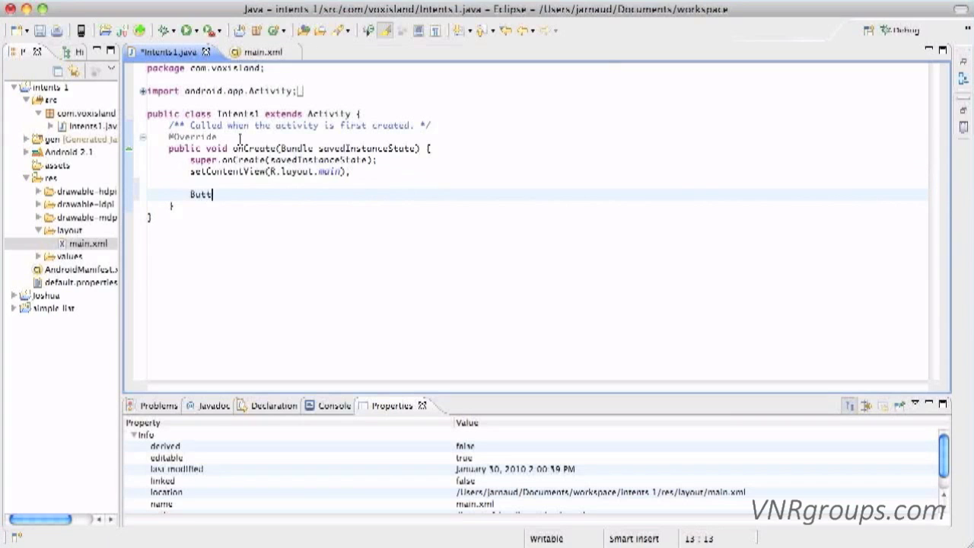
pyautogui.write('on')
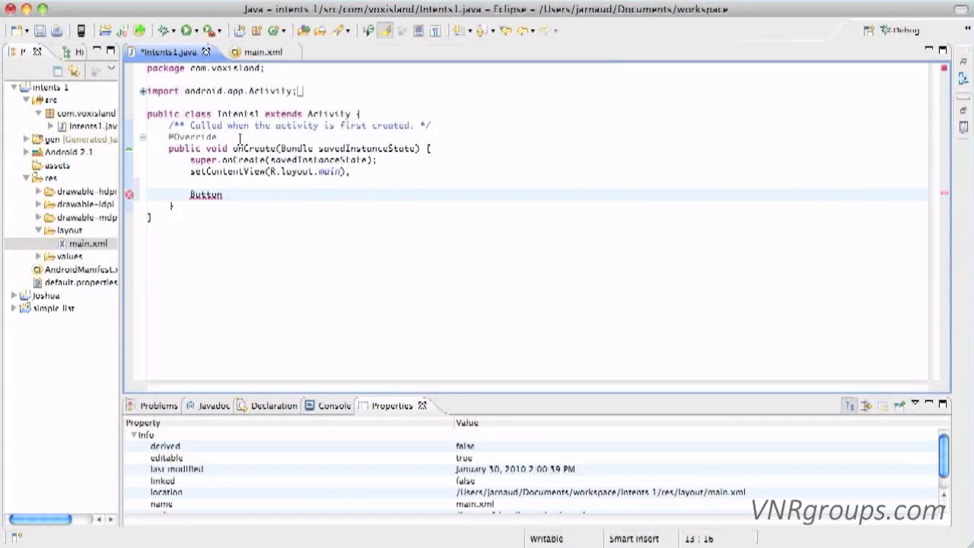
pyautogui.write('my')
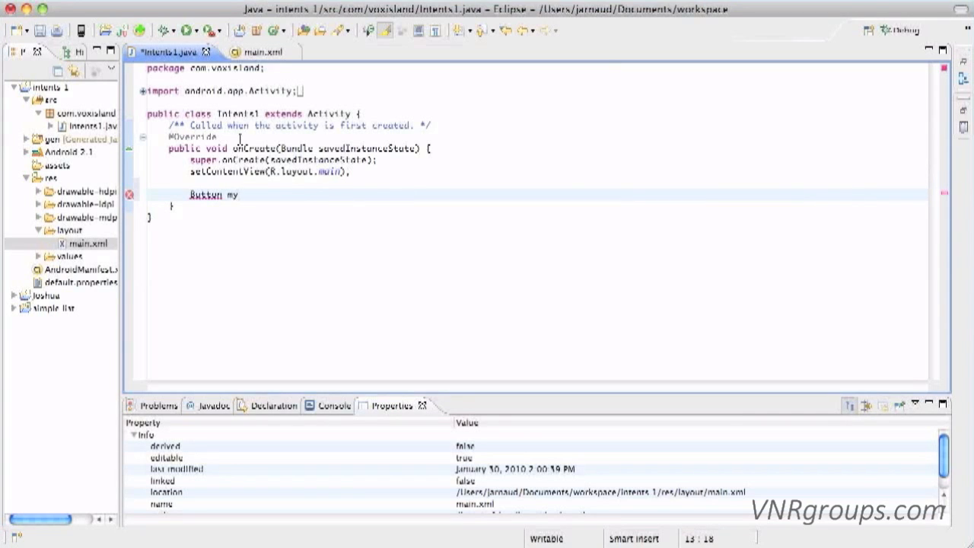
pyautogui.write('yButton')
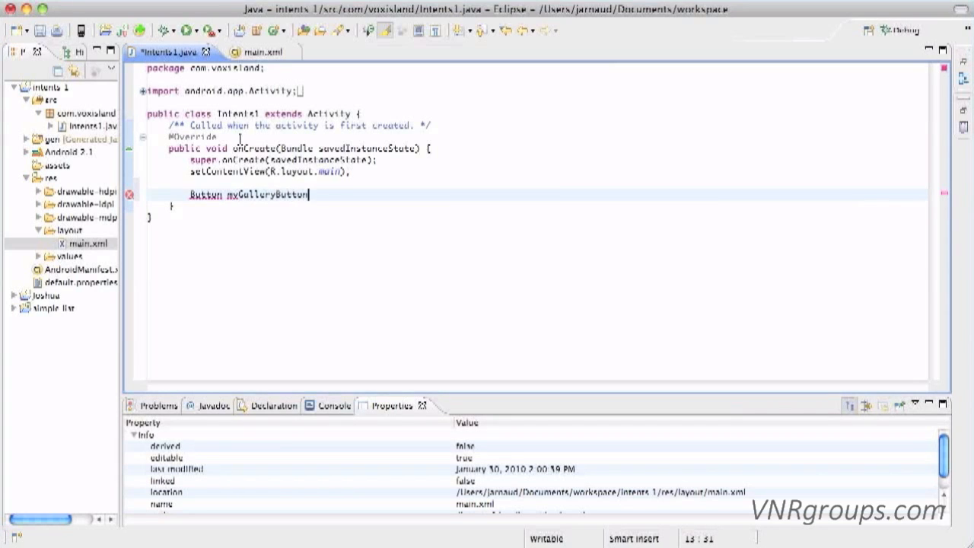
pyautogui.write('= (But)')
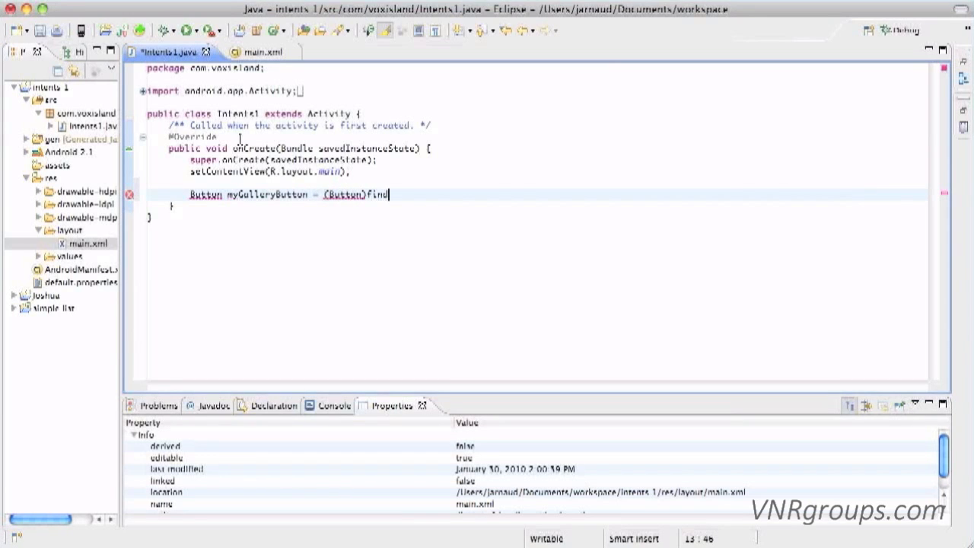
pyautogui.write('View')
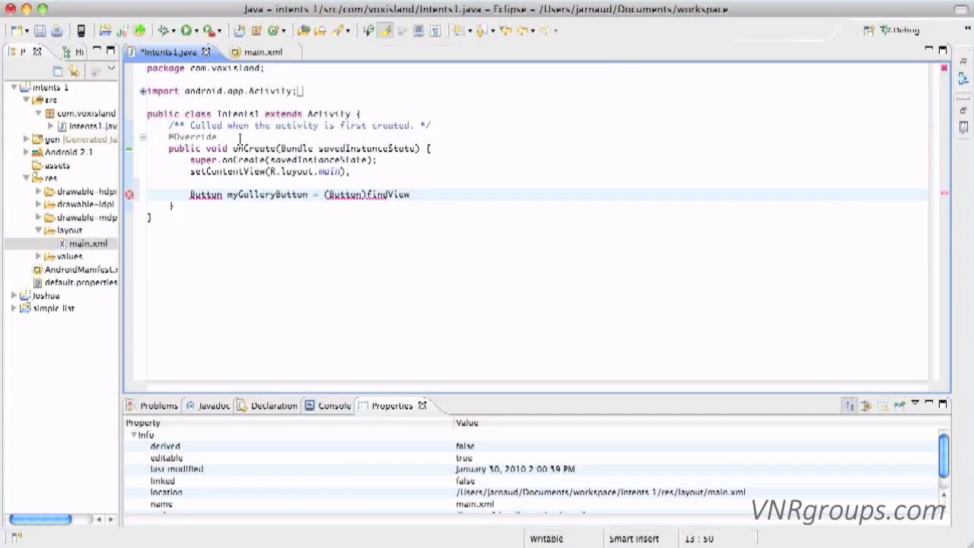
pyautogui.write('ById')
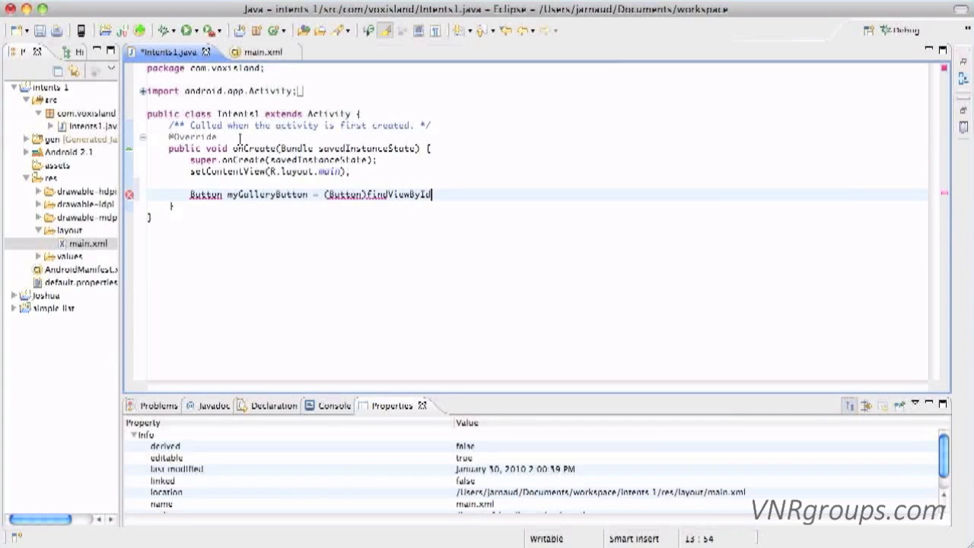
pyautogui.write('(R.id')
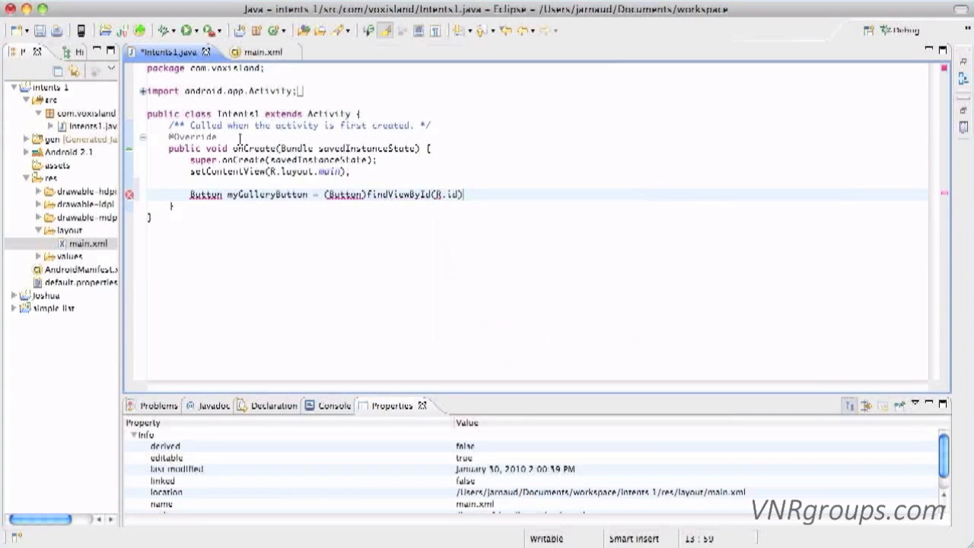
pyautogui.write('.myGalleryButton')
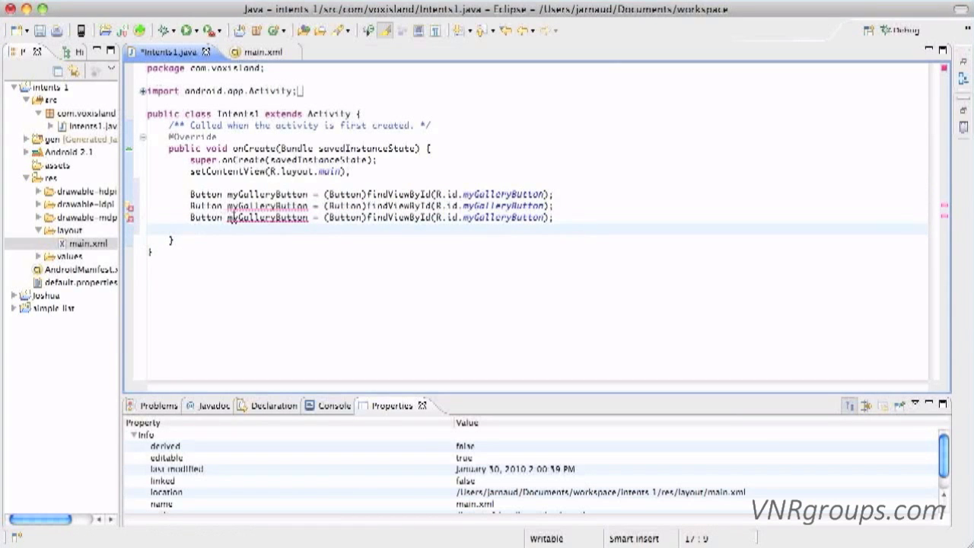
# Rename the two duplicated lookups for the CallLog and ContactBook buttons
pyautogui.click(265, 205)
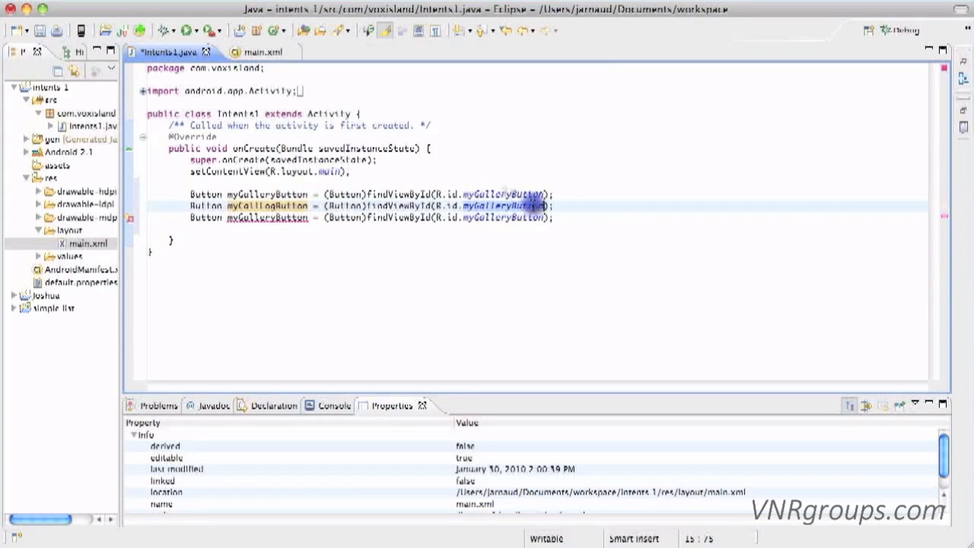
pyautogui.write('mp')
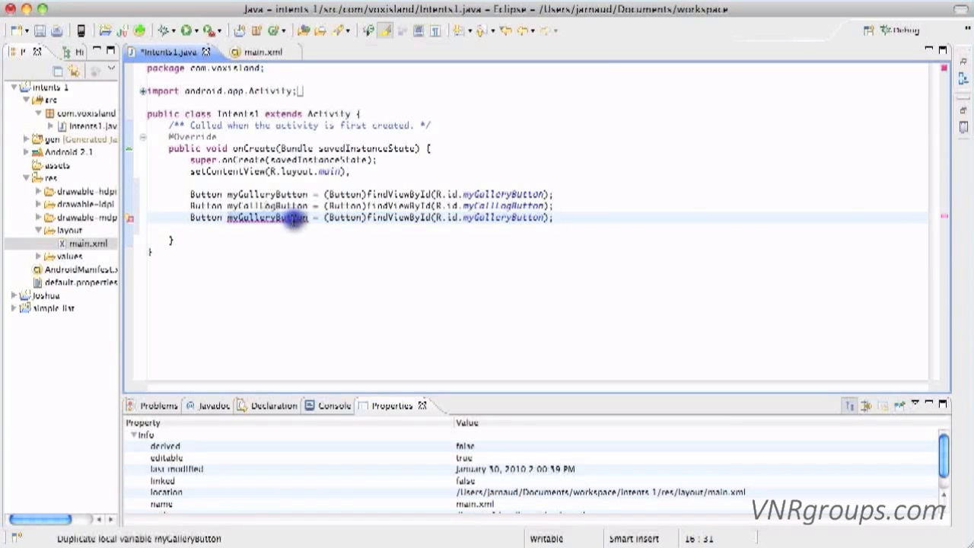
pyautogui.press('Backspace')
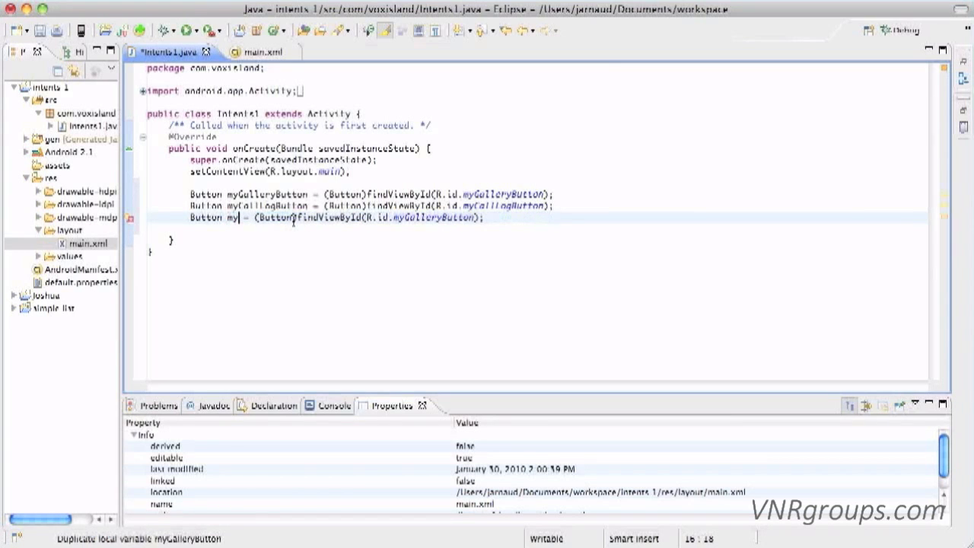
pyautogui.write('ContactBookButton')
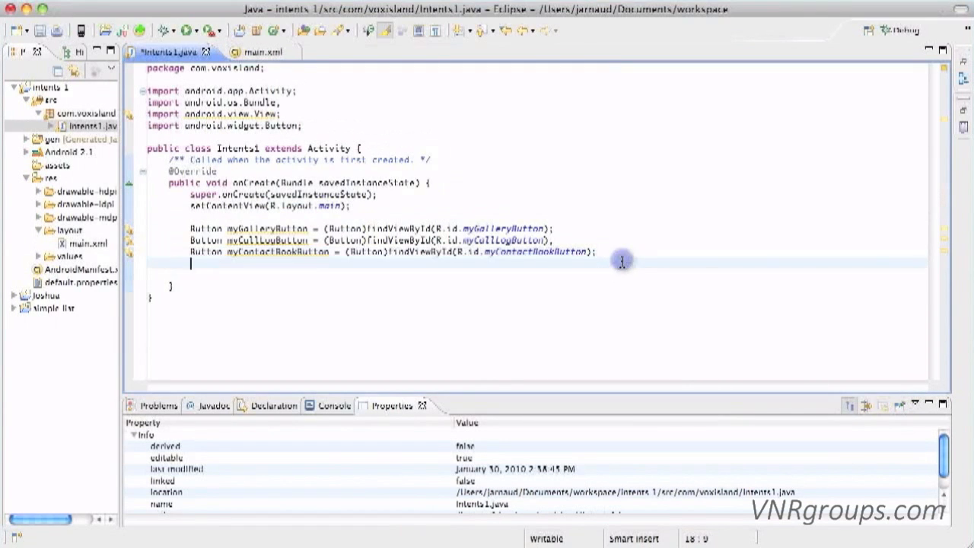
# Add myGalleryButton.setOnClickListener(new Button.OnClickListener(){...}) with a generated empty onClick stub
pyautogui.write('myGall')
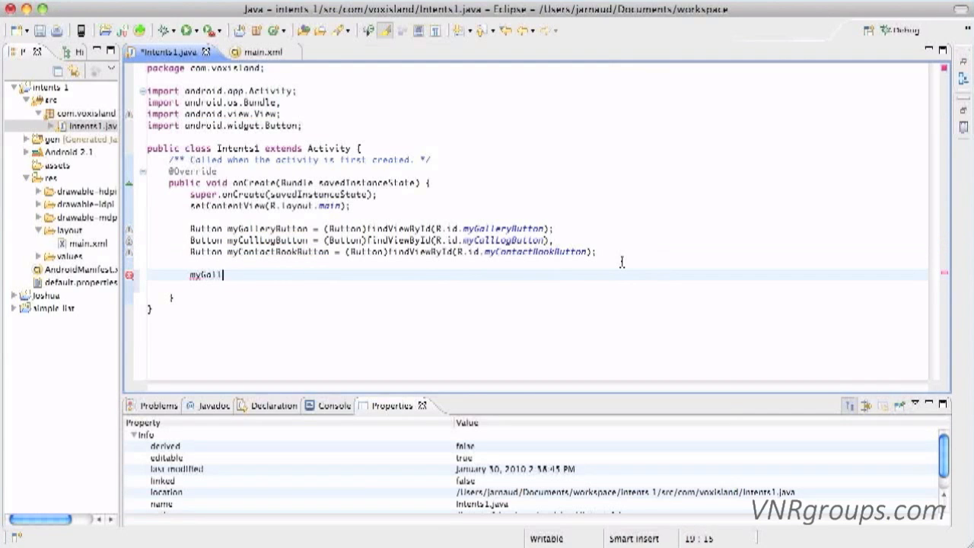
pyautogui.write('eryButton.')
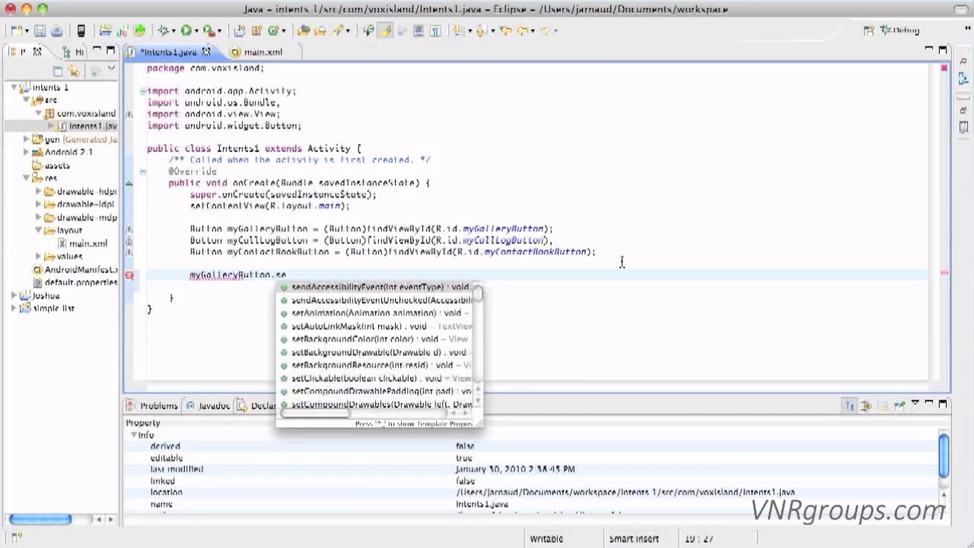
pyautogui.write('setOnClickListener(')
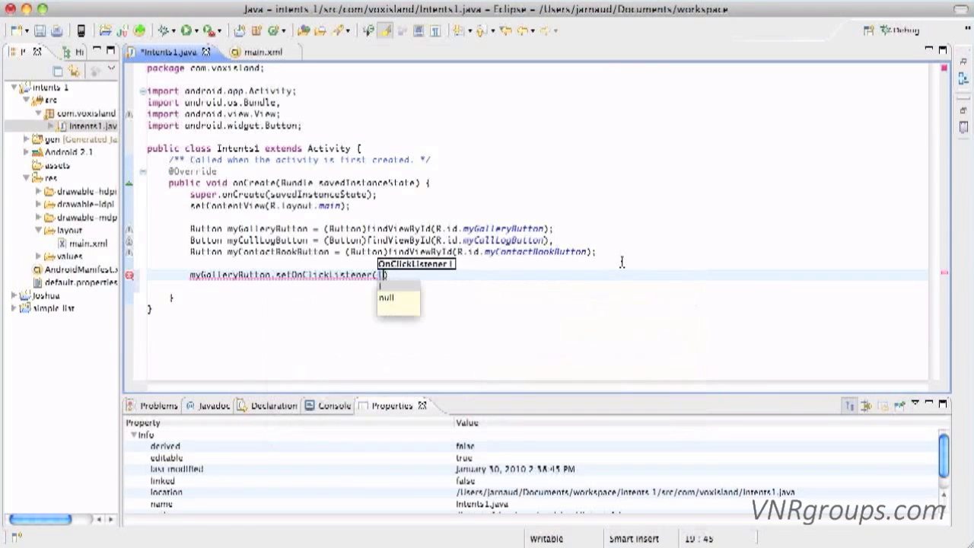
pyautogui.write('new')
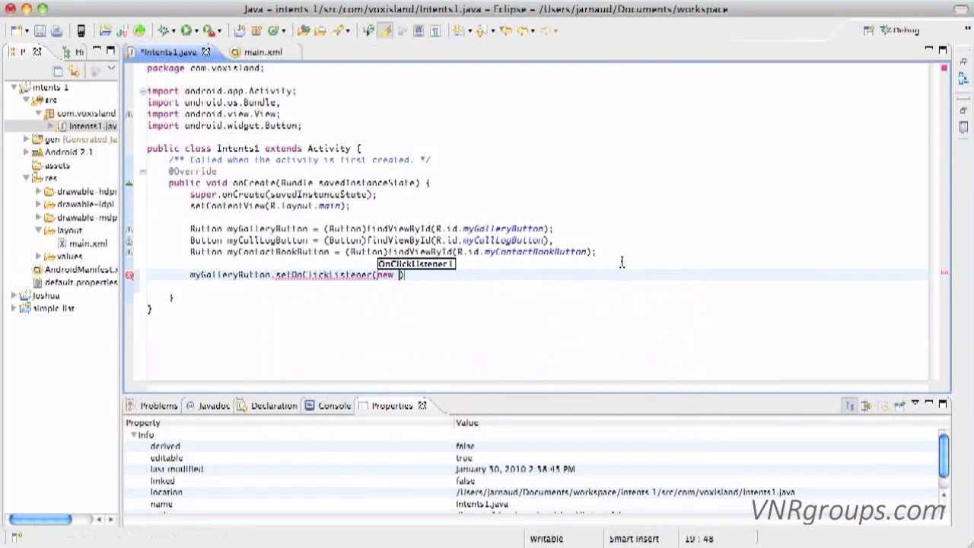
pyautogui.write('Button.OnClickListener(')
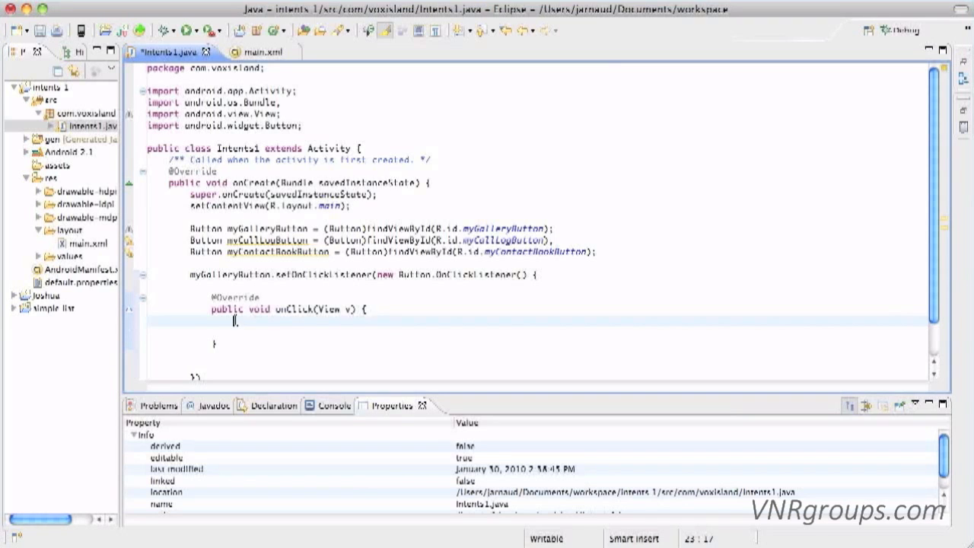
# In onClick, create Intent myIntent = new Intent() and set its action to Intent.ACTION_VIEW
pyautogui.write('Intent')
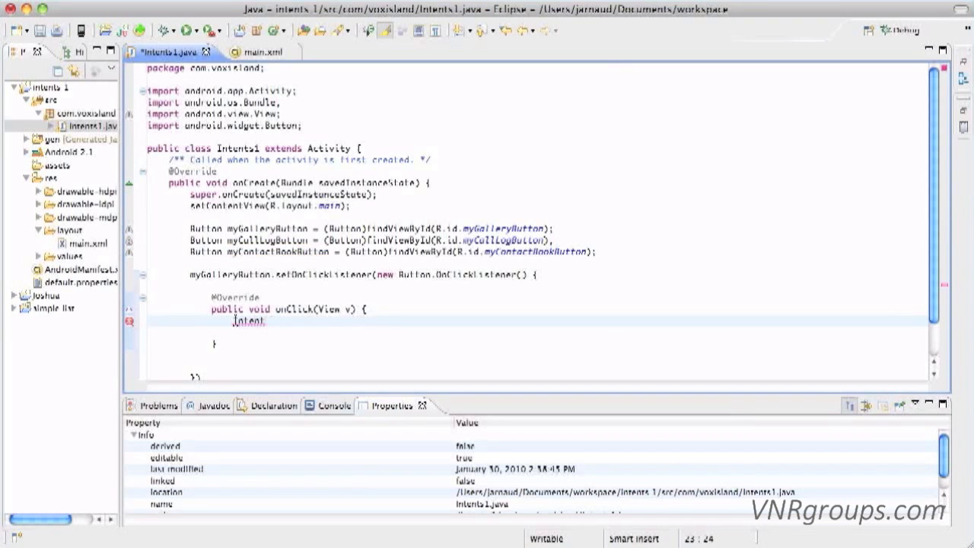
pyautogui.write('myIntent')
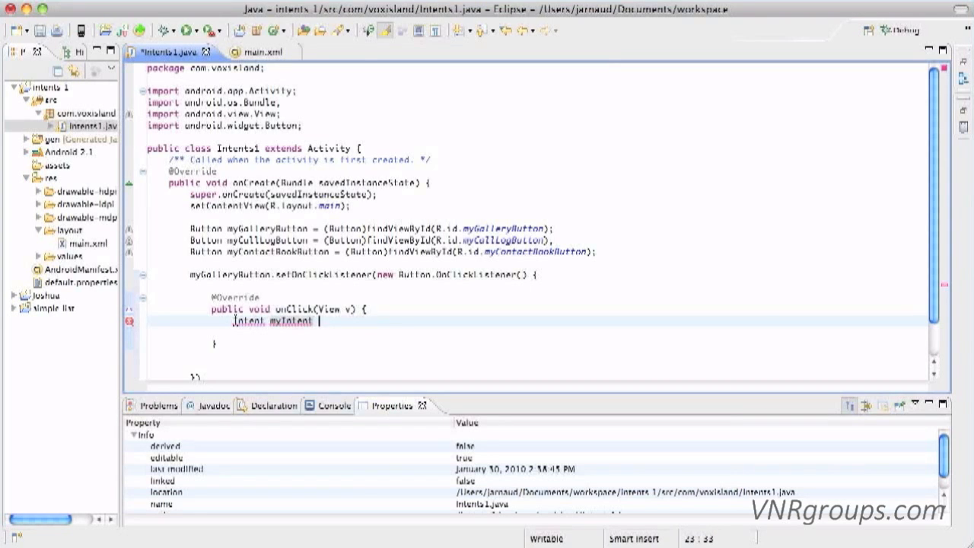
pyautogui.write('= new Intent(')
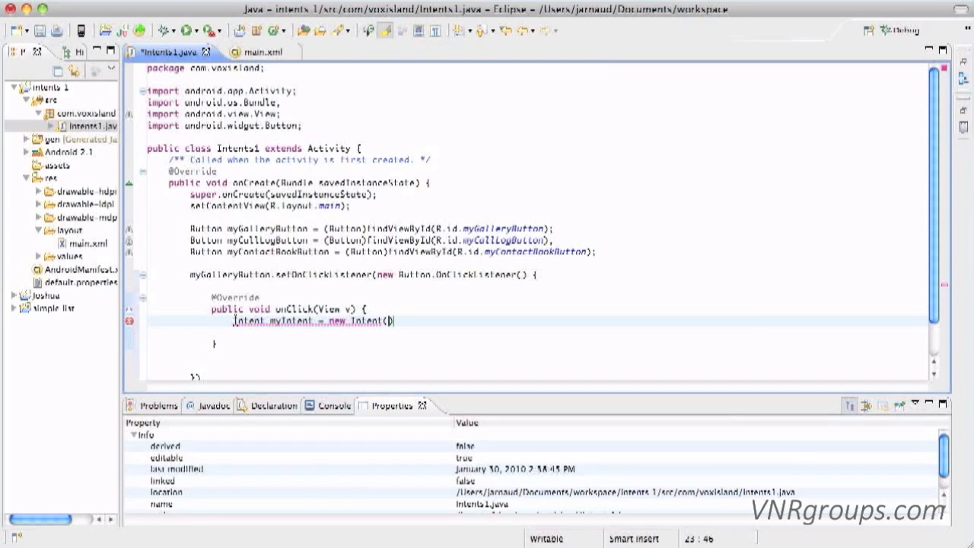
pyautogui.write(');')
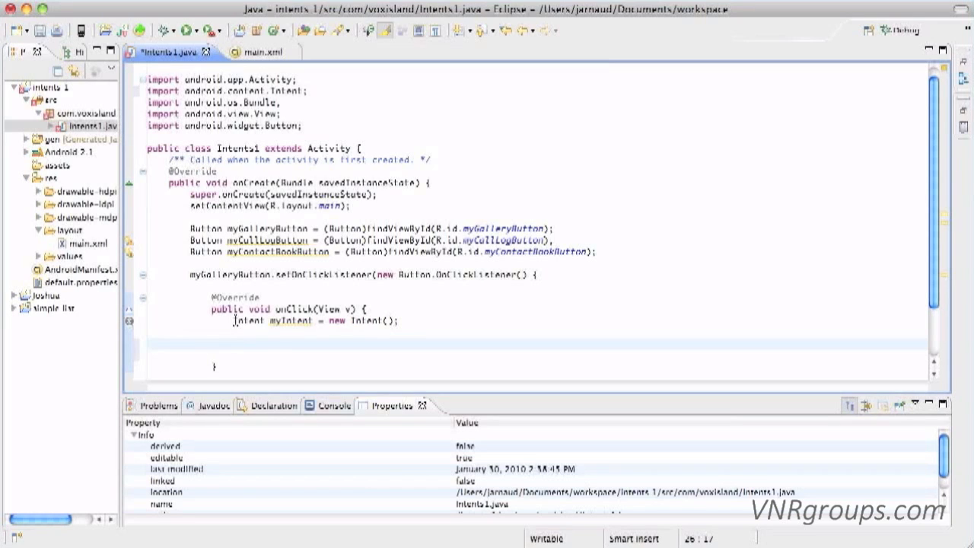
pyautogui.write('myIntent.')
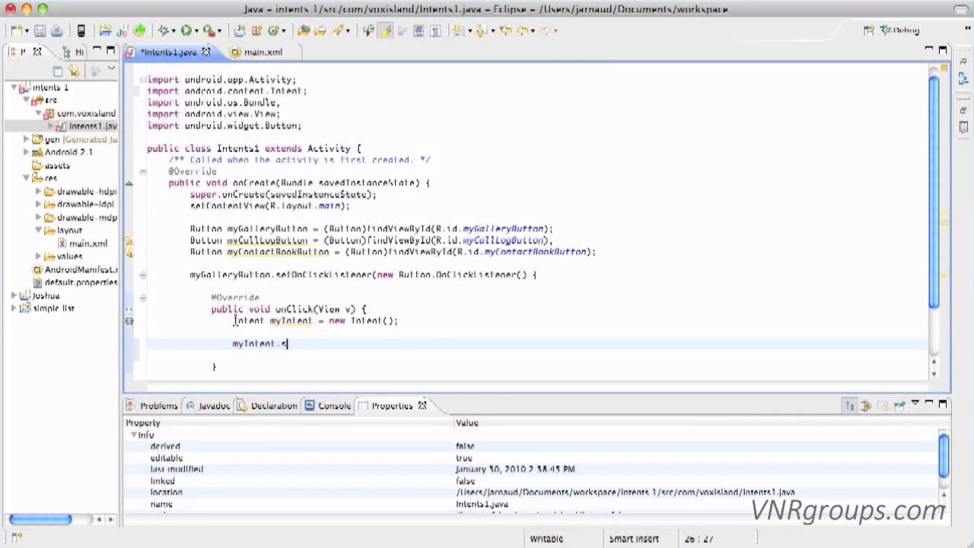
pyautogui.write('s')
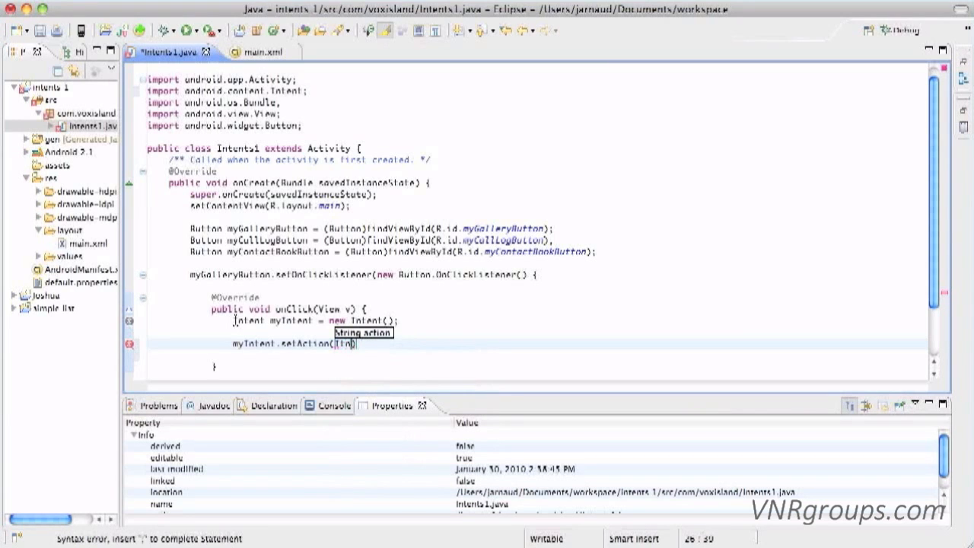
pyautogui.write('Intent.')
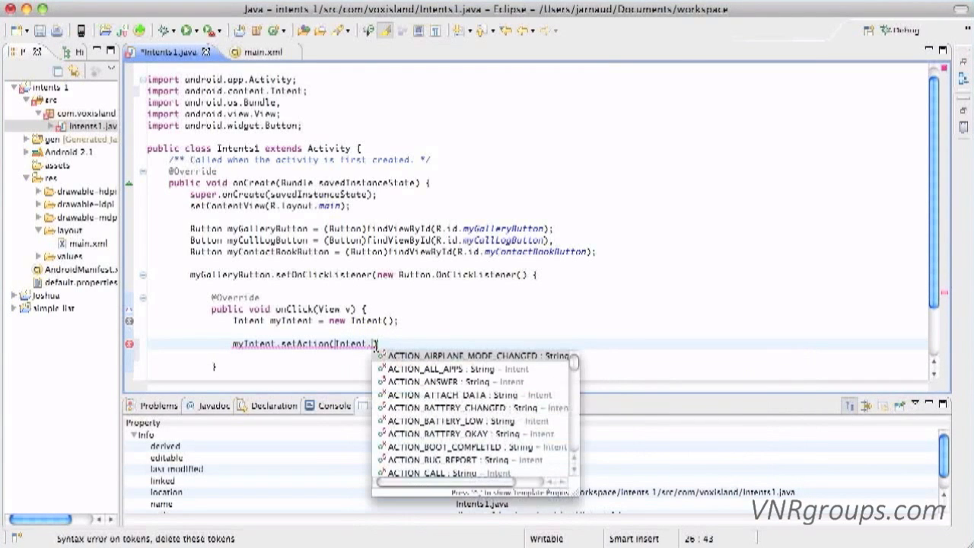
pyautogui.write('ACTION_VIEW')
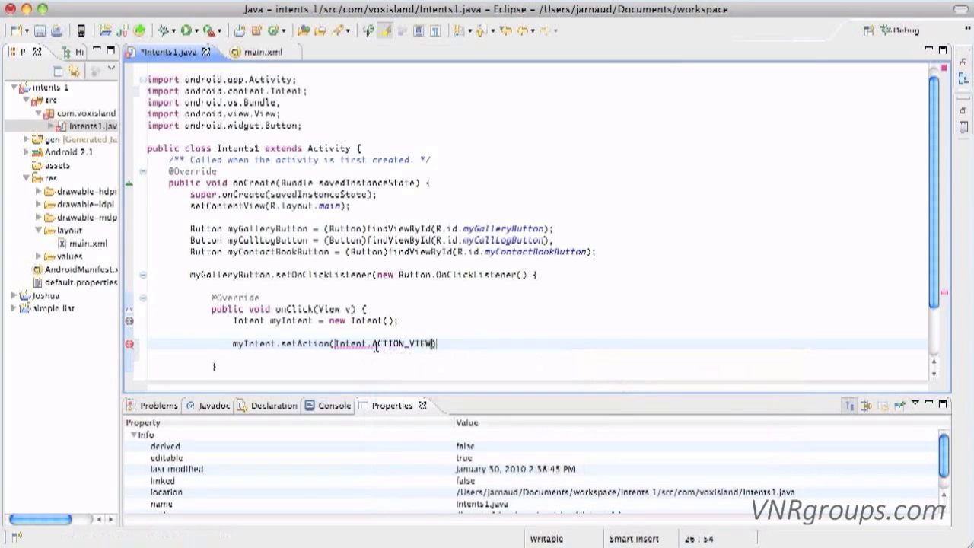
pyautogui.write(');')
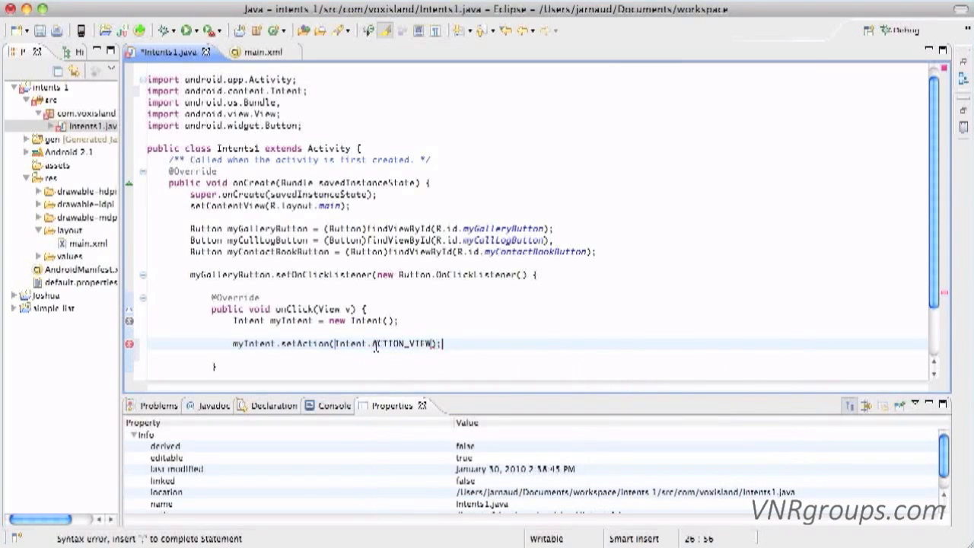
# Set the intent data to android.provider.MediaStore.Images.Media.INTERNAL_CONTENT_URI and launch the app in the emulator
pyautogui.write('myIntent.')
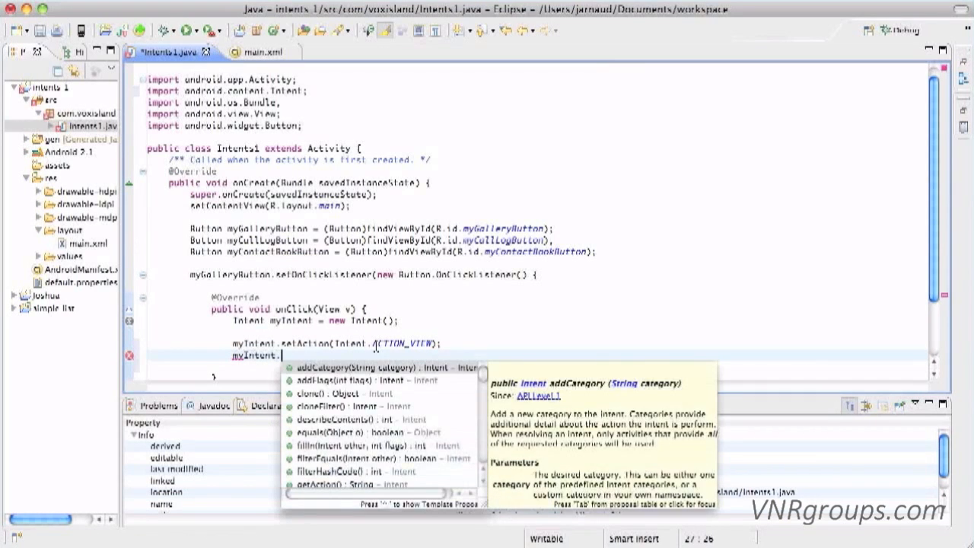
pyautogui.write('setDate')
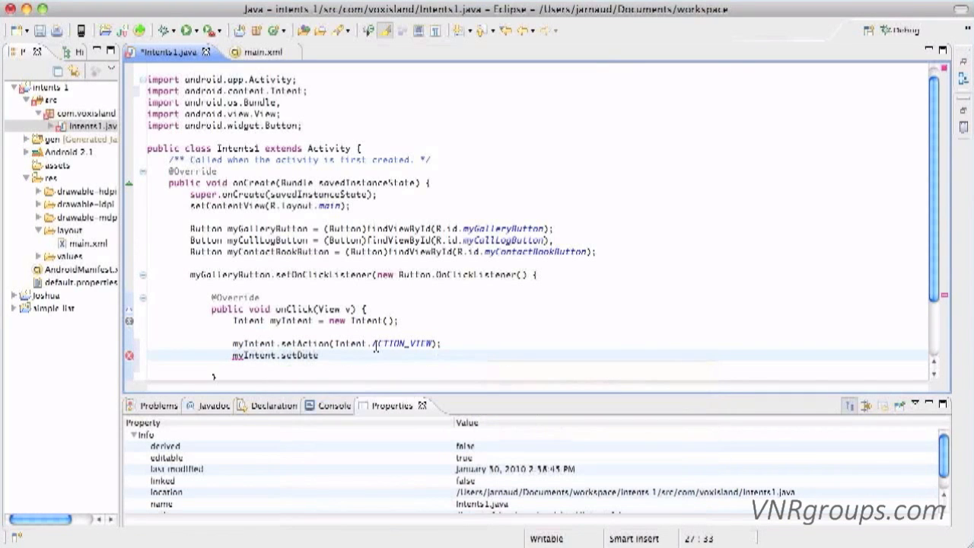
pyautogui.write('(und)')
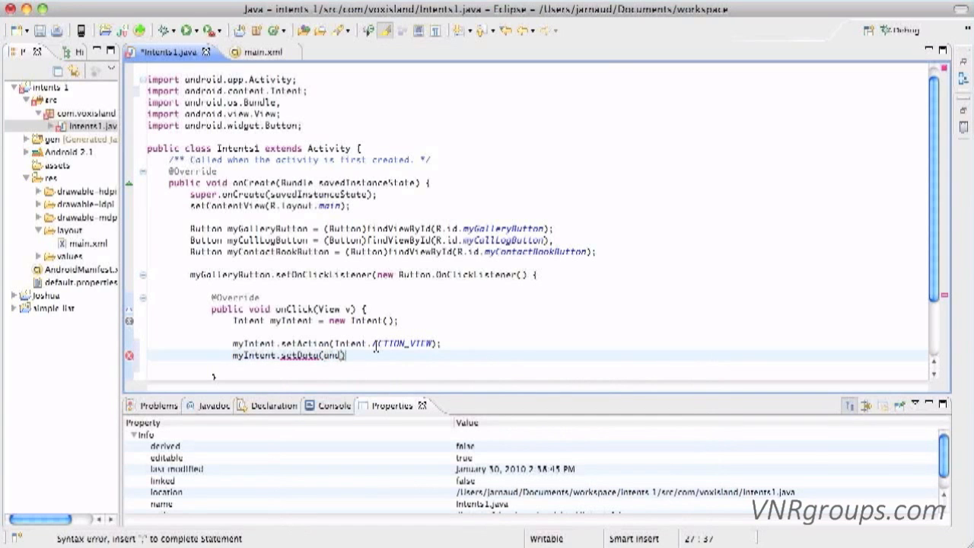
pyautogui.write('android.')
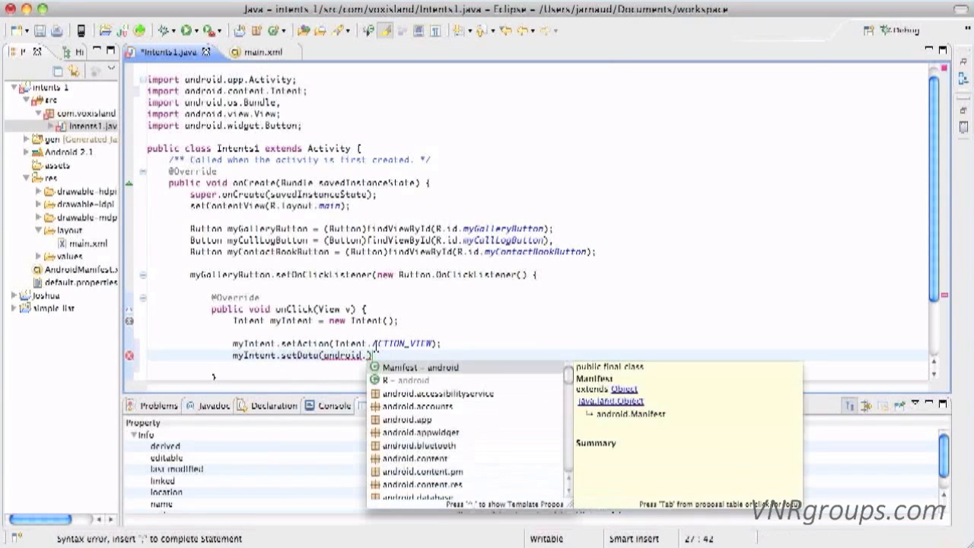
pyautogui.write('provider.')
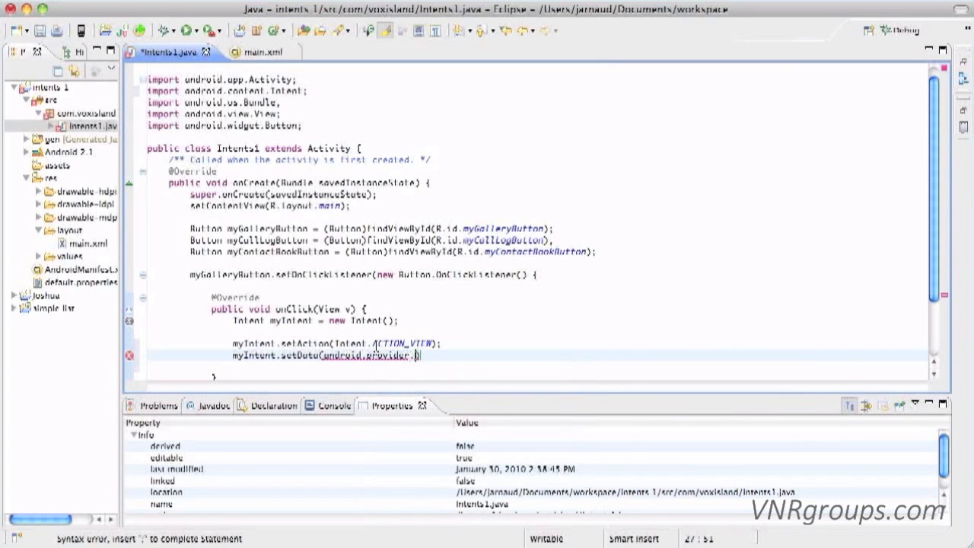
pyautogui.write('MediaStore')
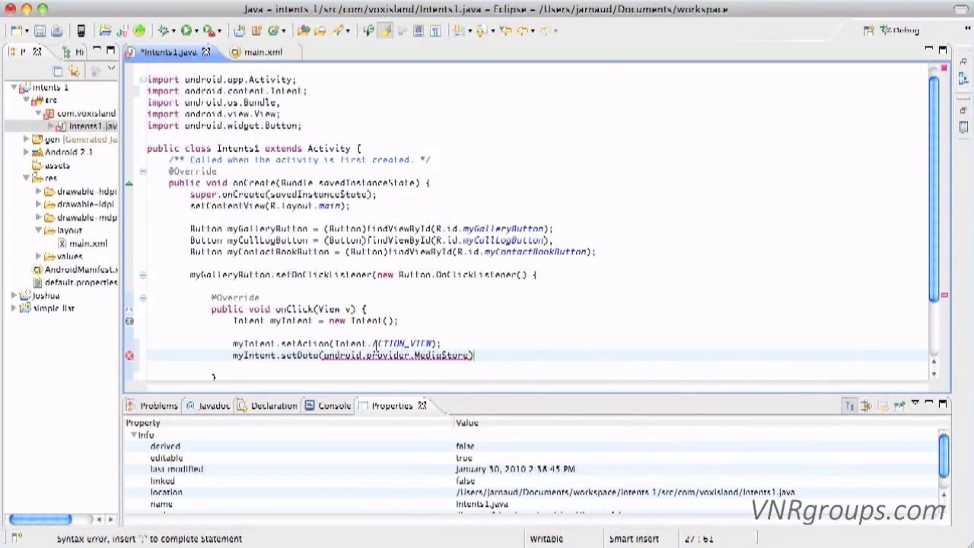
pyautogui.write('.Images')
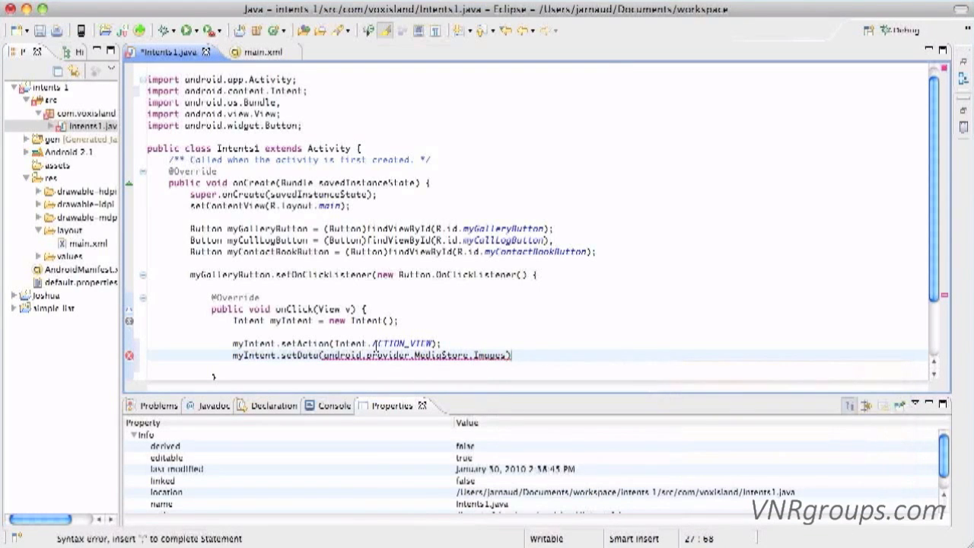
pyautogui.write('.M')
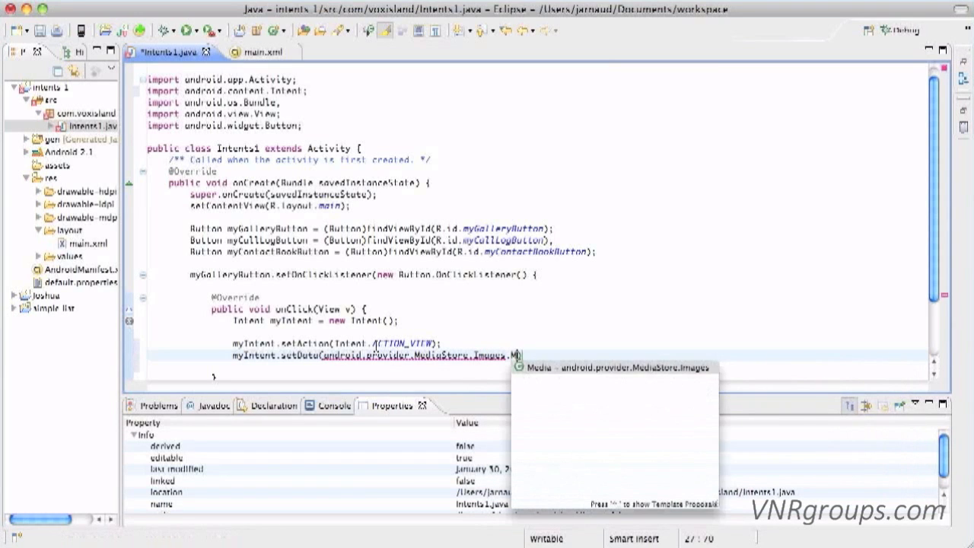
pyautogui.write('edia')
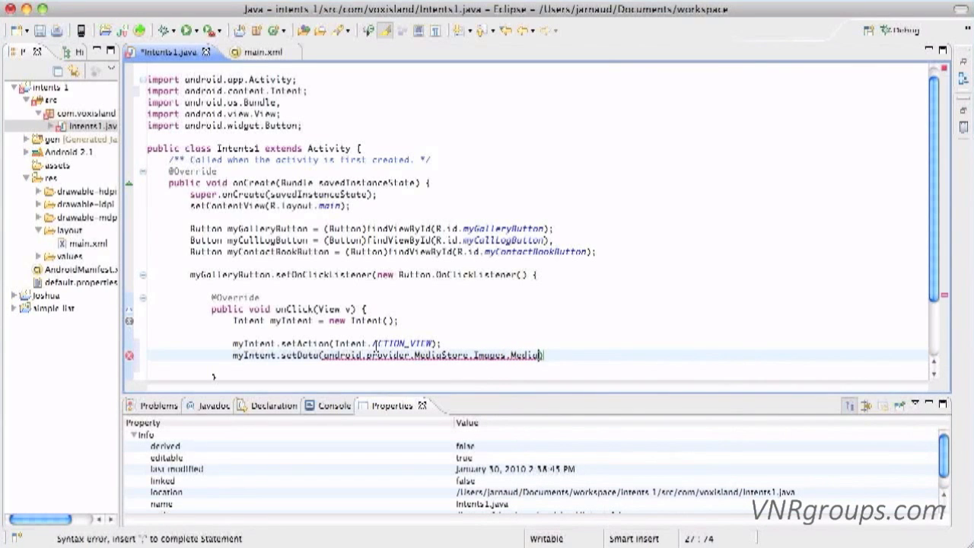
pyautogui.write('.INTERNAL_CONTENT_URI')
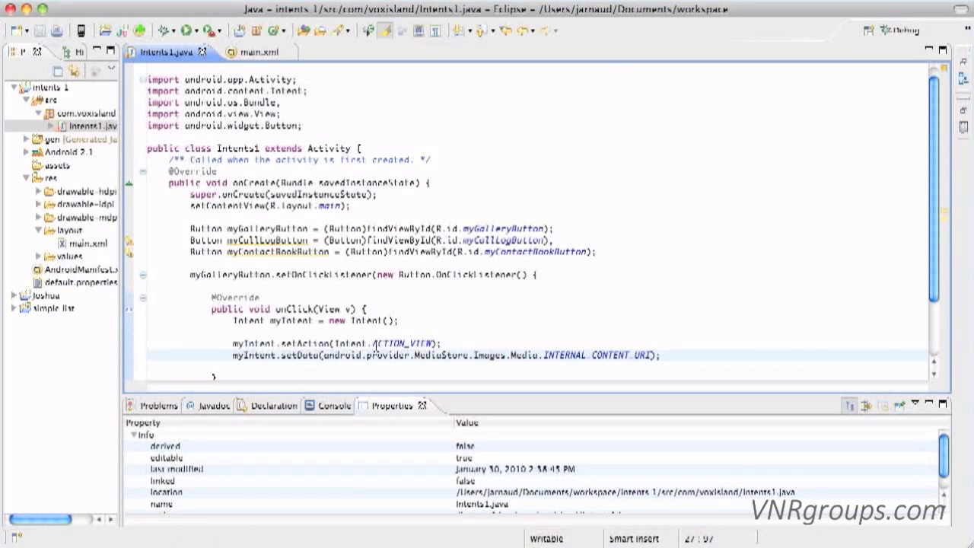
pyautogui.moveTo(196, 19)
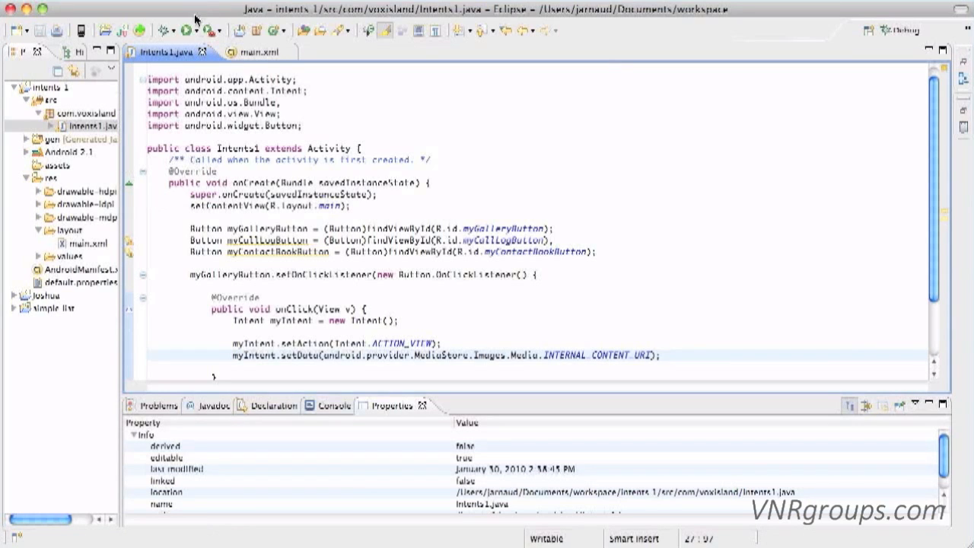
pyautogui.click(189, 30)
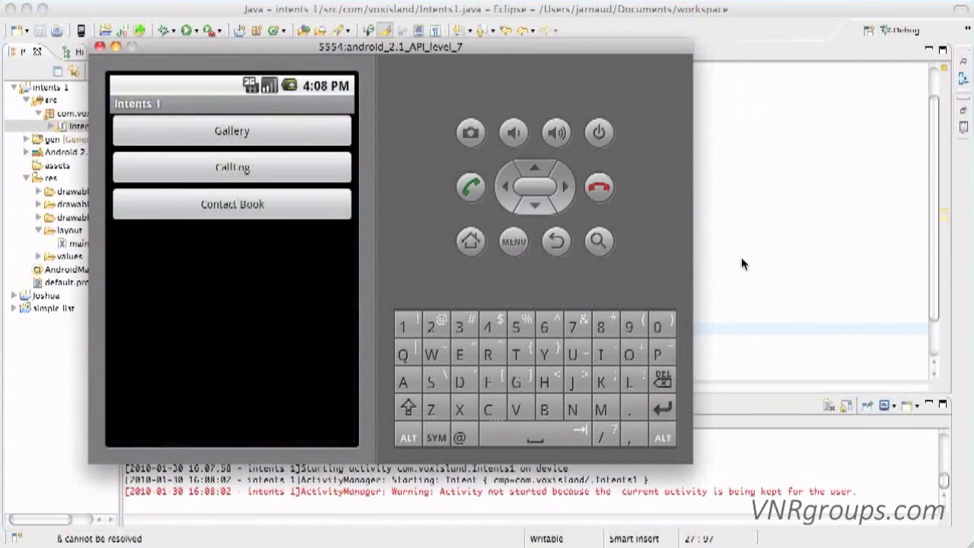
# Tap Gallery in the emulator; the console reports the activity was not started
pyautogui.click(231, 131)
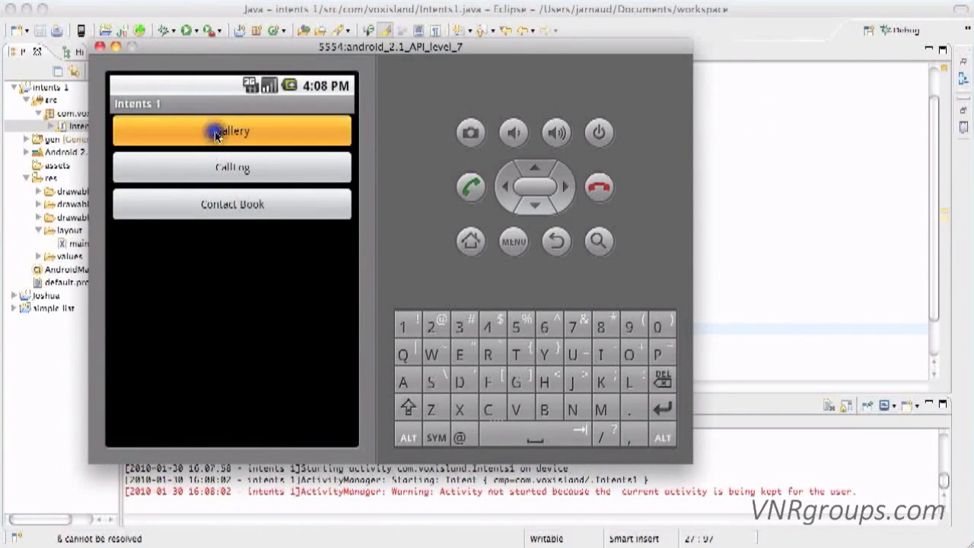
pyautogui.click(231, 131)
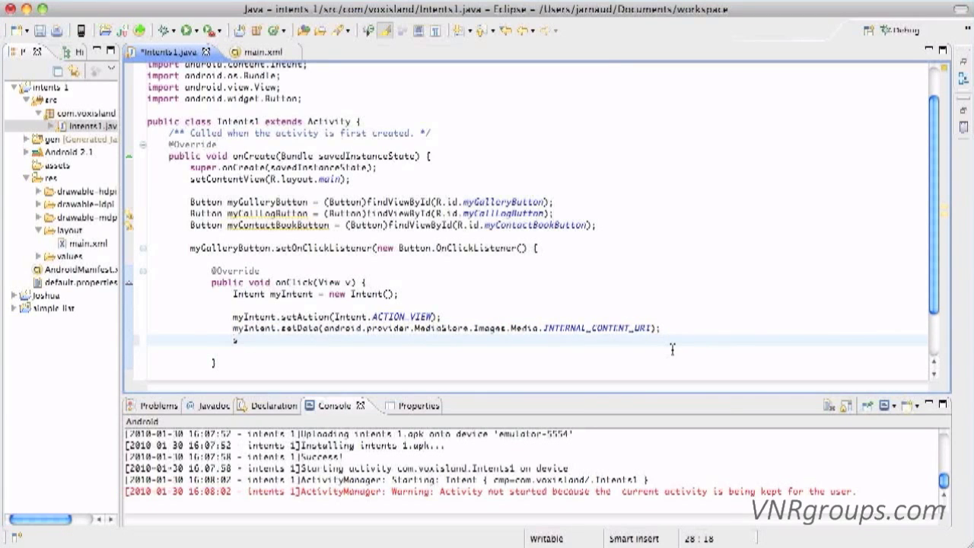
# End the gallery onClick with startActivity(myIntent); and start a run of the project
pyautogui.write('startActivi')
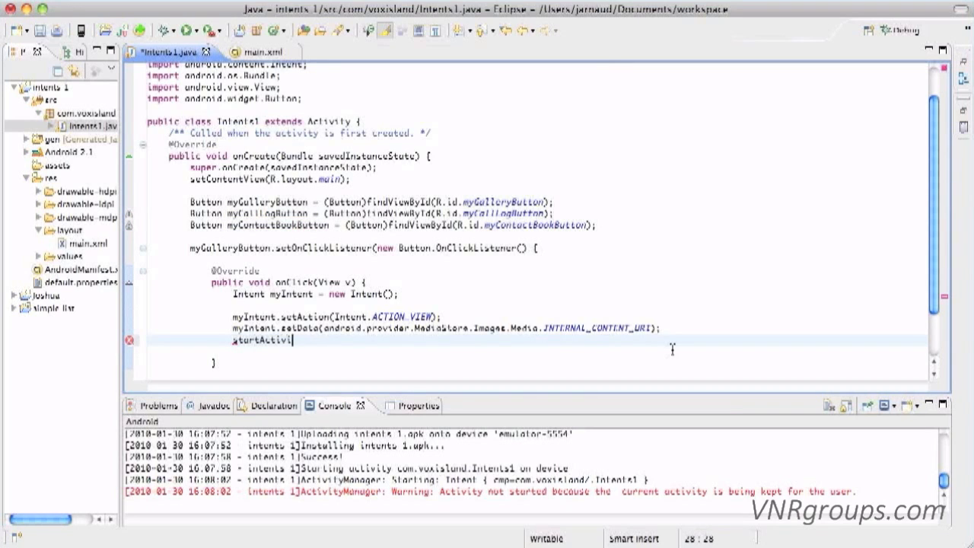
pyautogui.write('ty()')
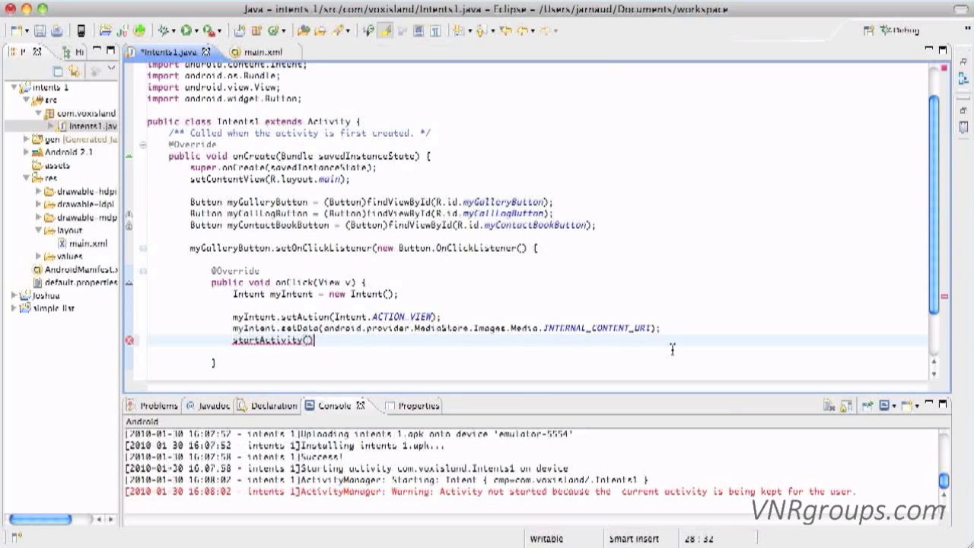
pyautogui.write('myIntent')
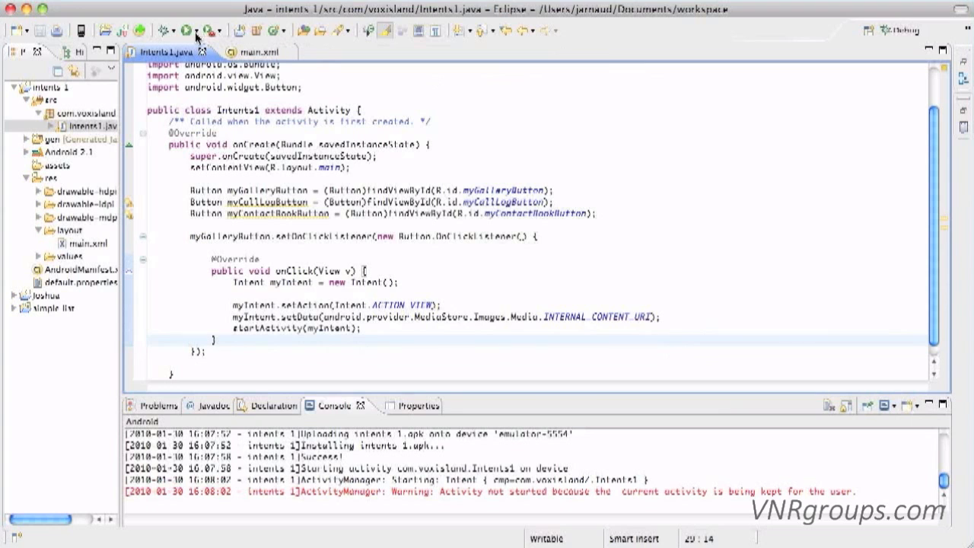
pyautogui.click(197, 30)
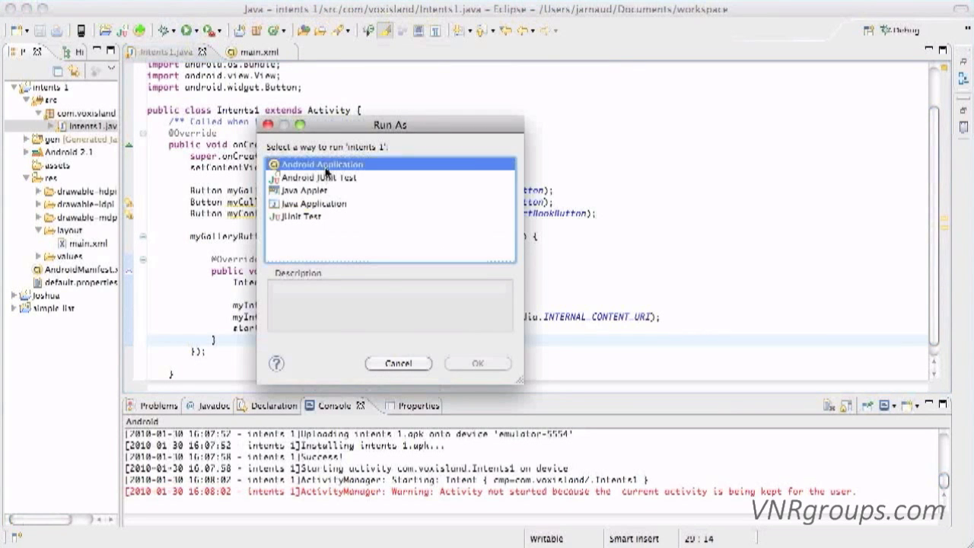
# Run as Android Application, confirm Gallery opens the empty gallery screen, and go back to the app
pyautogui.click(478, 362)
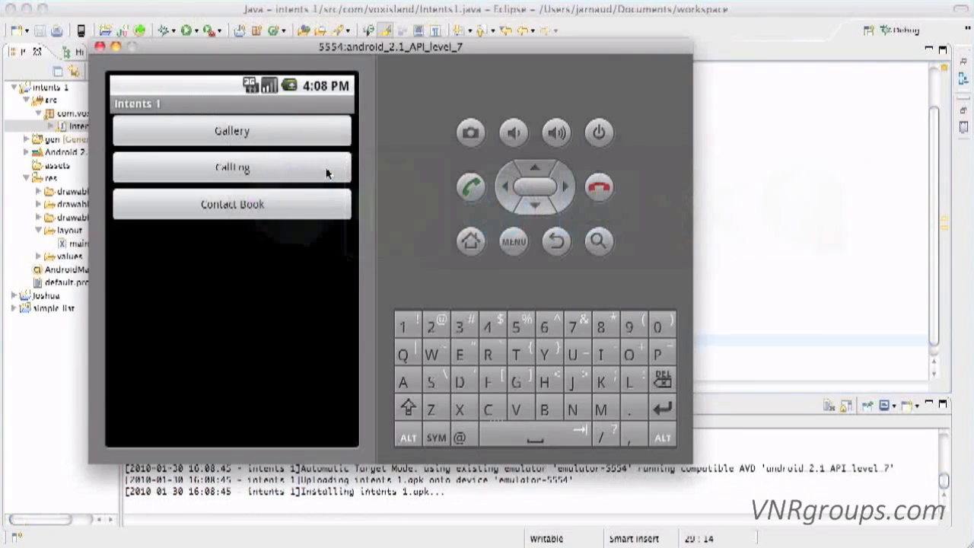
pyautogui.click(514, 240)
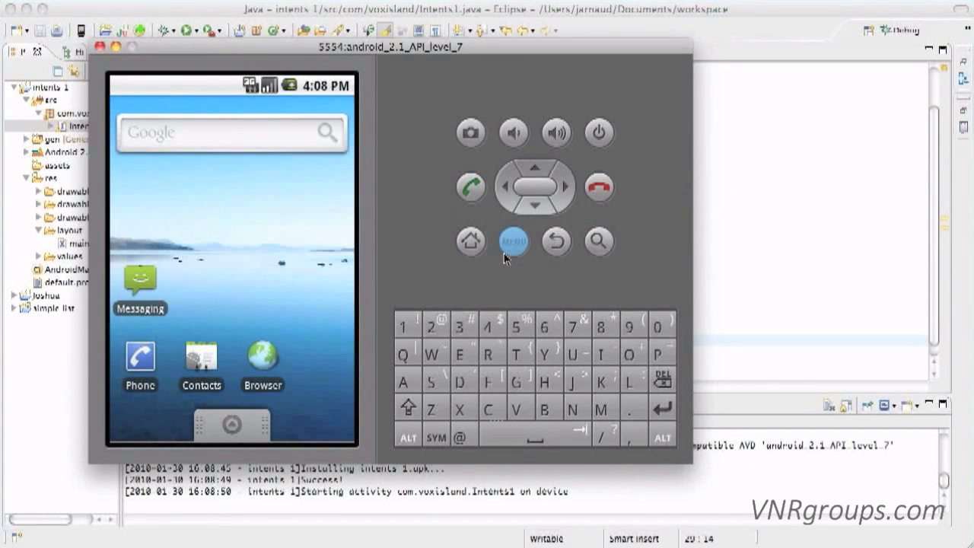
pyautogui.click(515, 240)
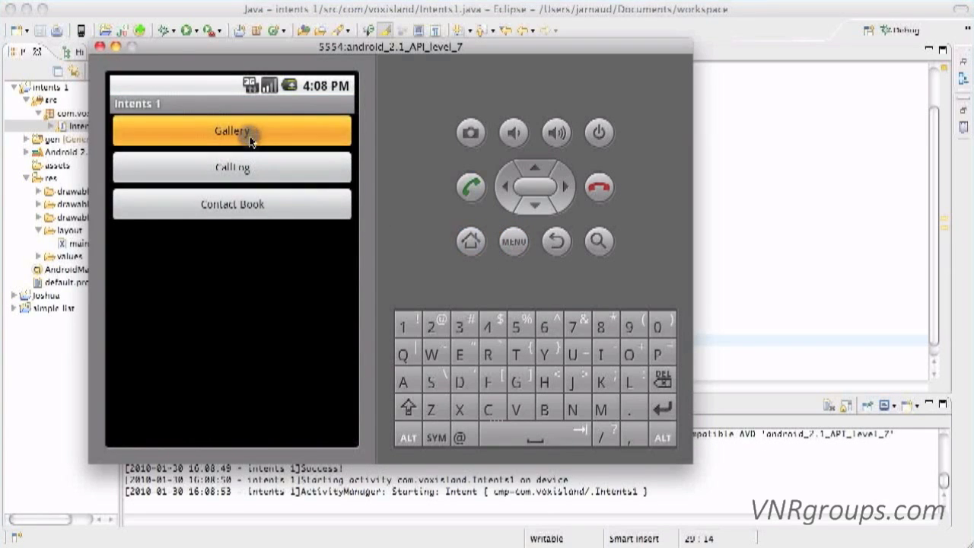
pyautogui.click(232, 131)
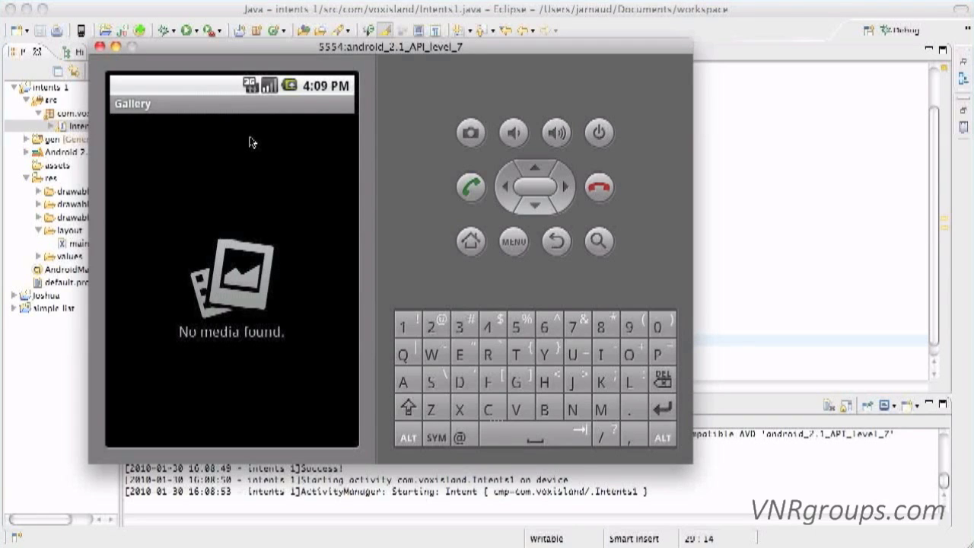
pyautogui.moveTo(262, 347)
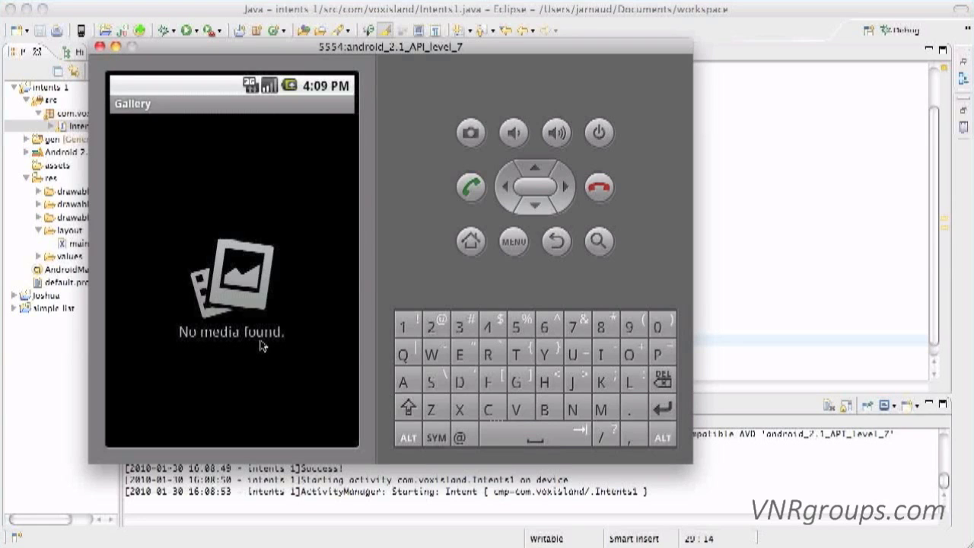
pyautogui.click(557, 241)
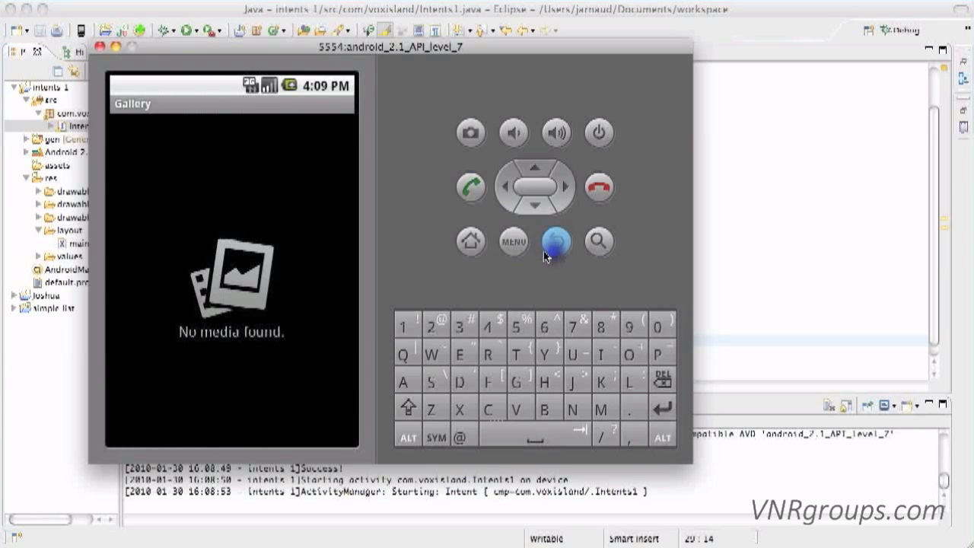
pyautogui.click(513, 240)
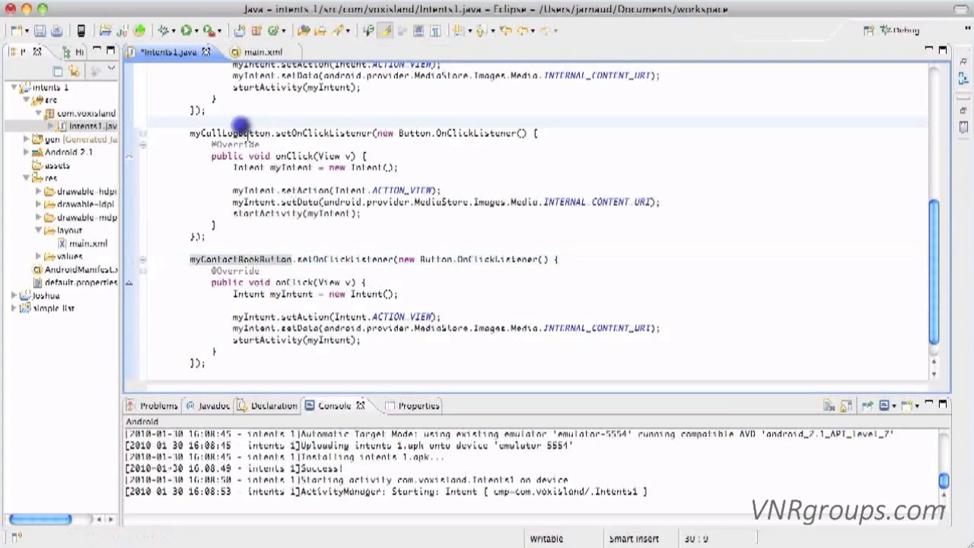
# Give the call-log intent the ACTION_CALL_BUTTON action
pyautogui.click(195, 121)
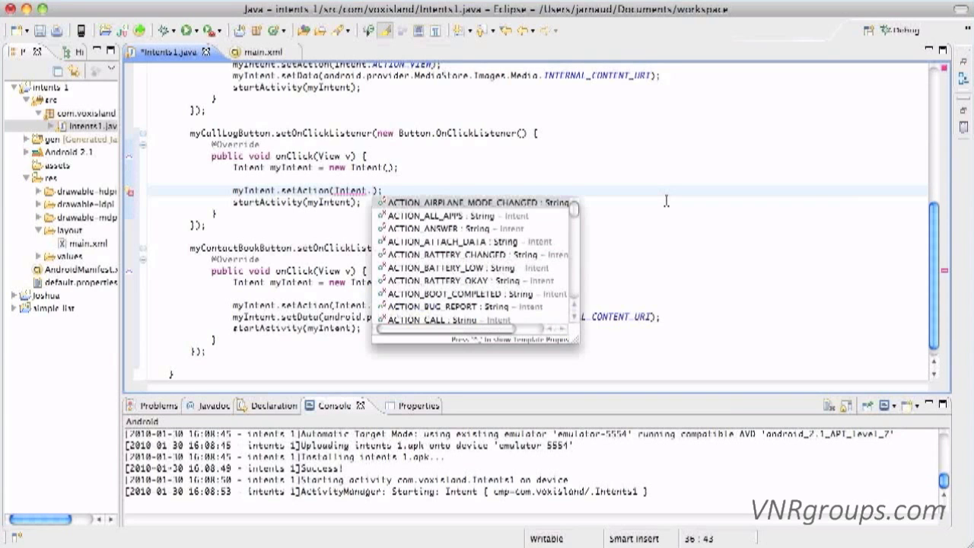
pyautogui.write('A')
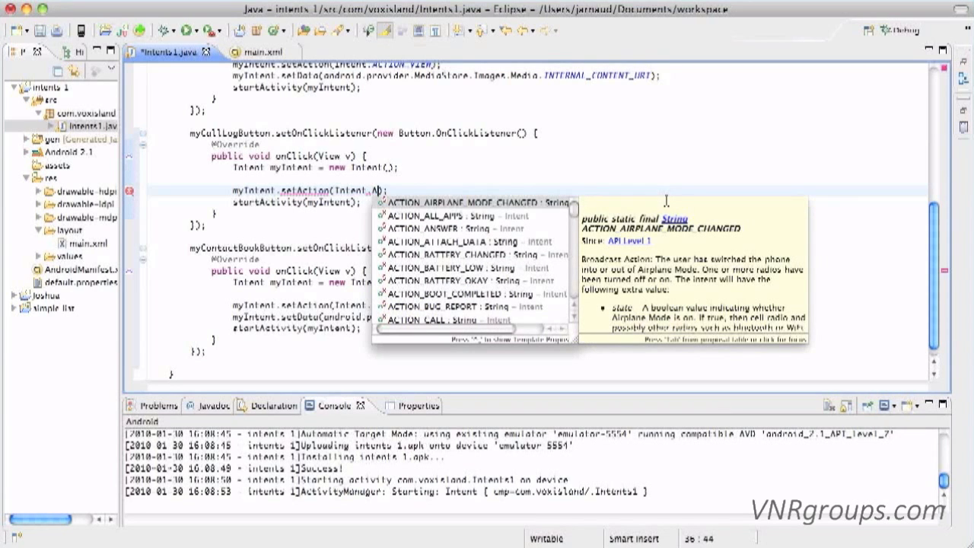
pyautogui.write('CTION_CALL_BUTTON')
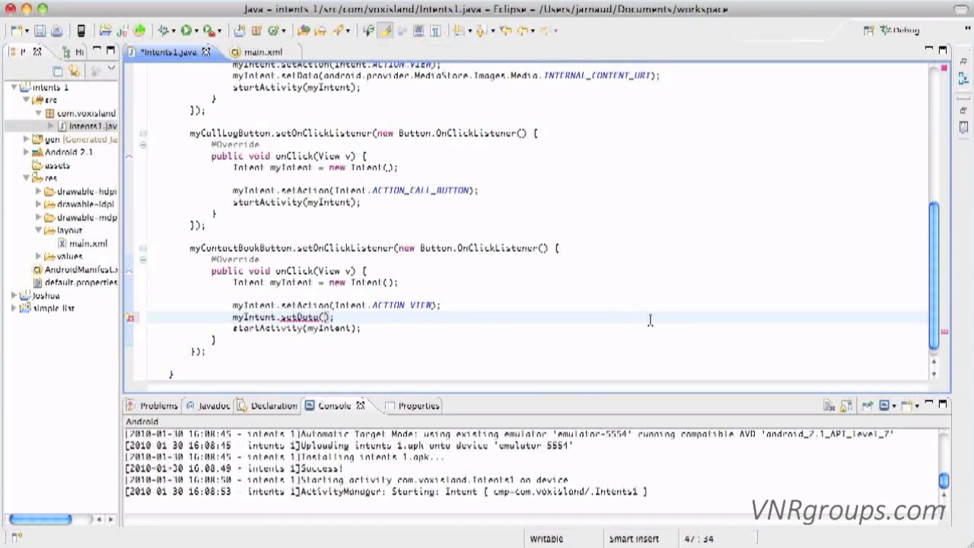
# Set the contact-book intent data to android.provider.Contacts.People.CONTENT_URI and relaunch the app
pyautogui.write('android.')
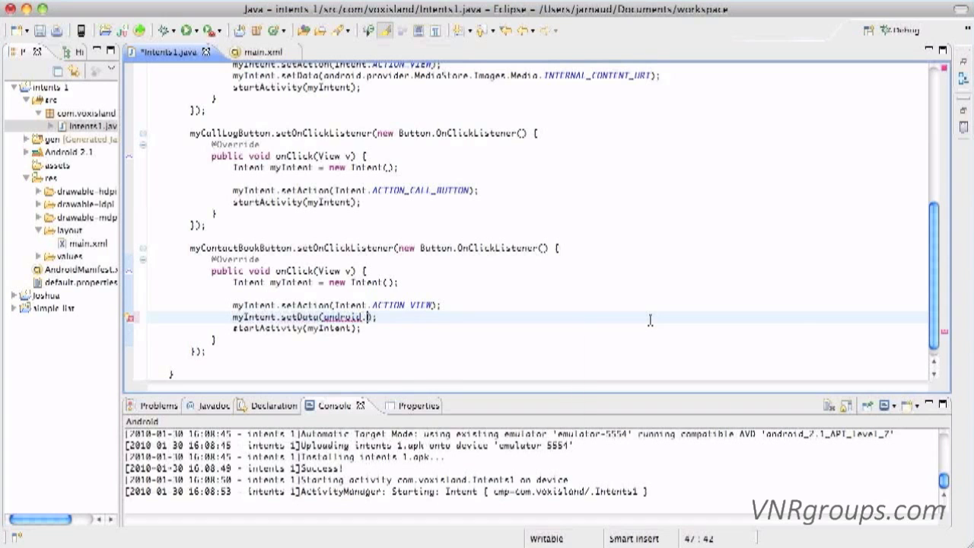
pyautogui.write('provider')
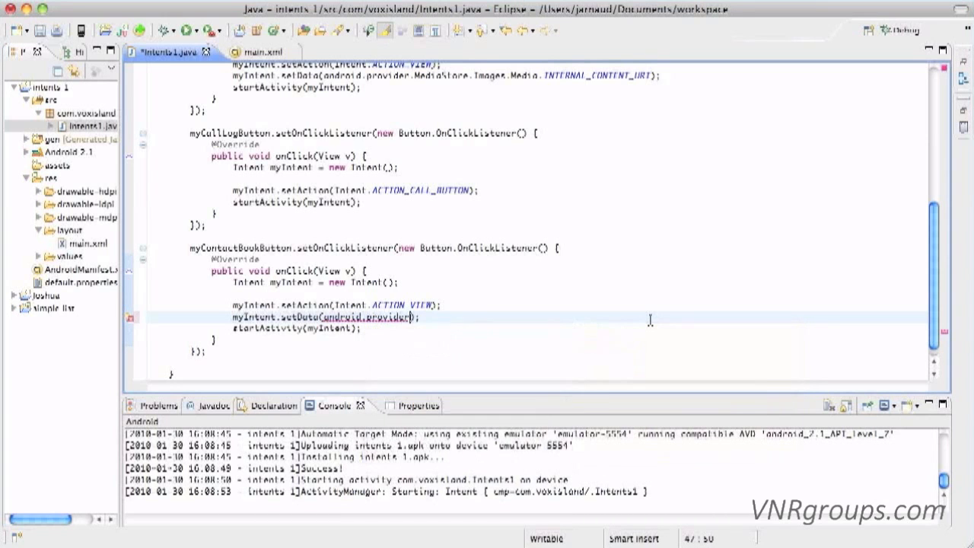
pyautogui.write('.Contacts')
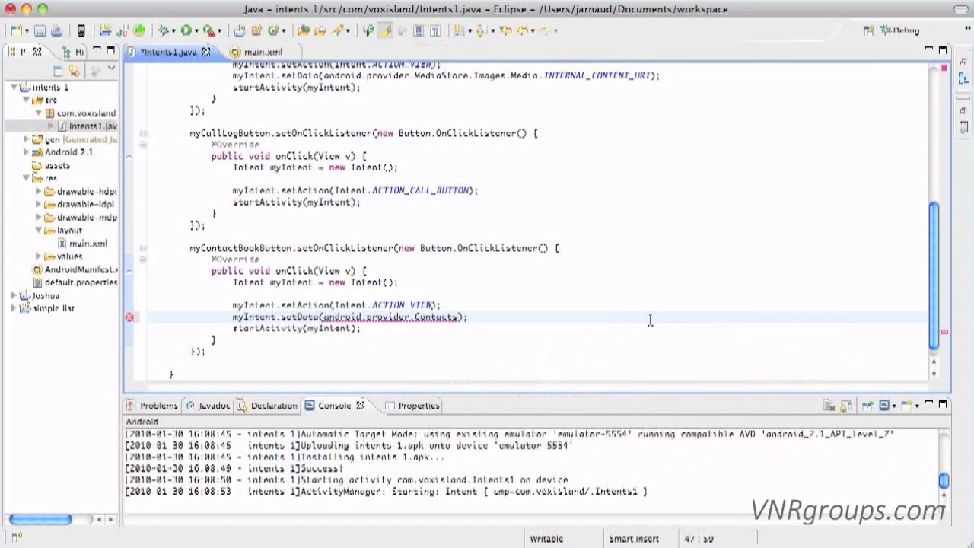
pyautogui.write('.People')
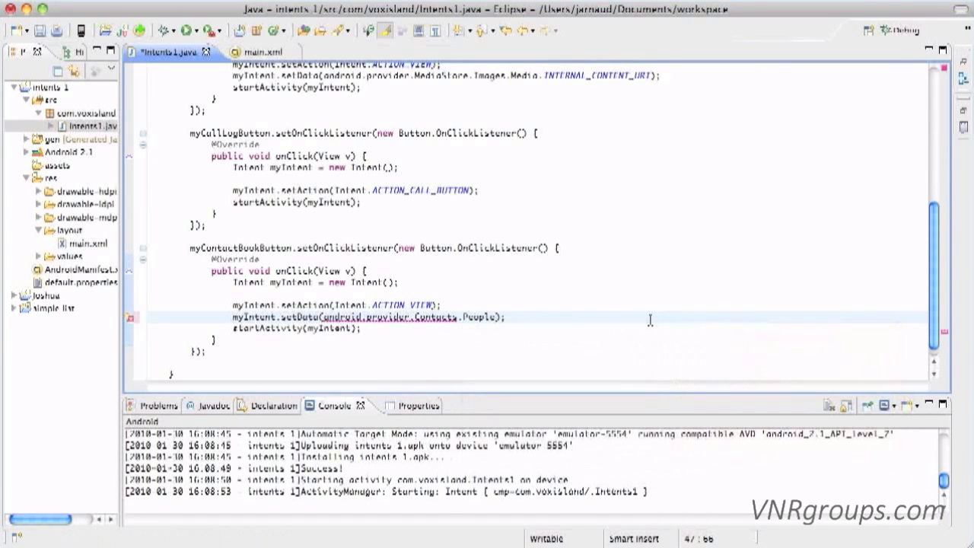
pyautogui.write('.')
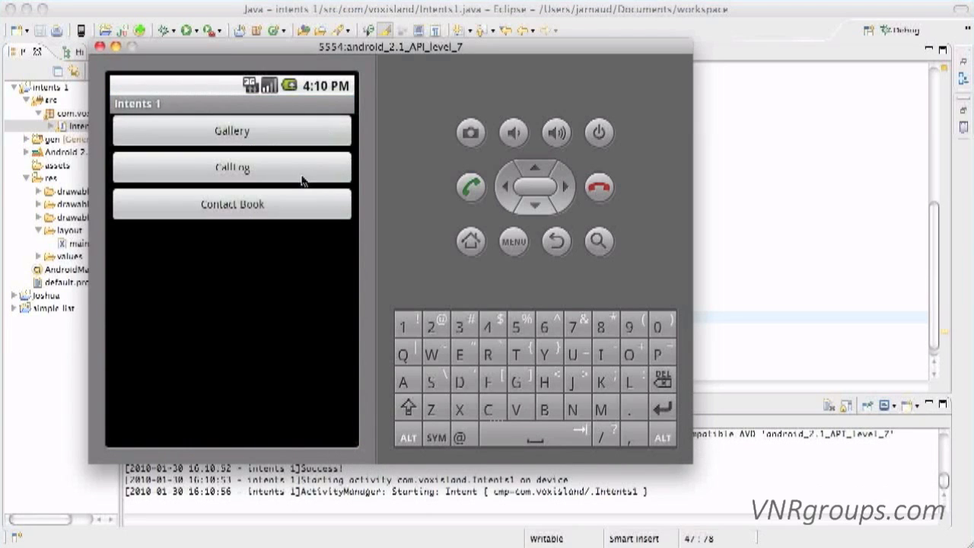
# Tap Gallery, Calling and Contact Book in turn to verify they open the gallery, call log and contacts
pyautogui.click(231, 131)
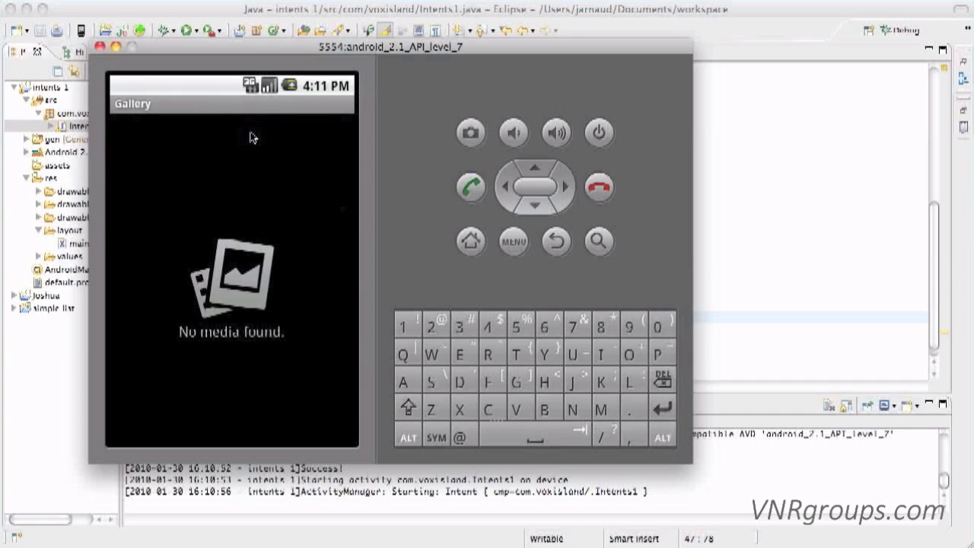
pyautogui.click(557, 242)
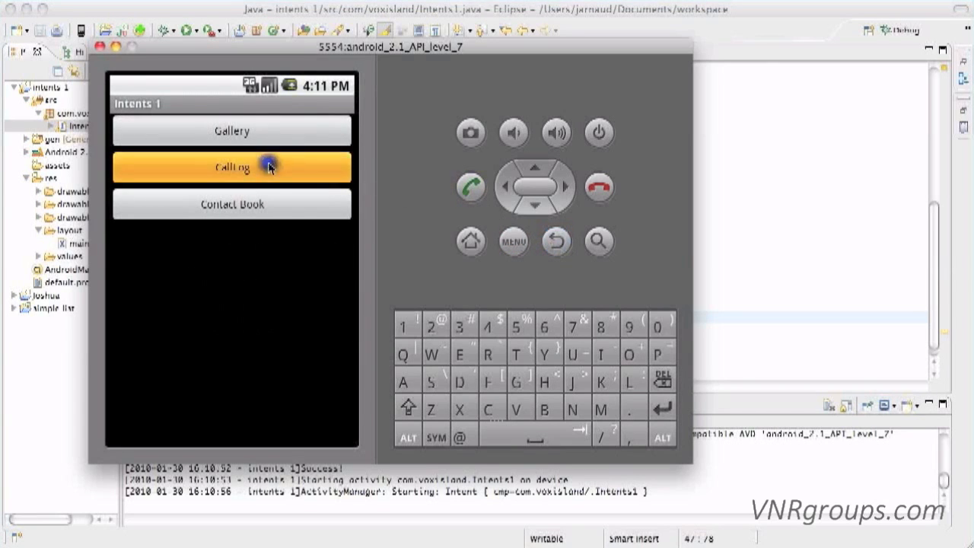
pyautogui.click(232, 166)
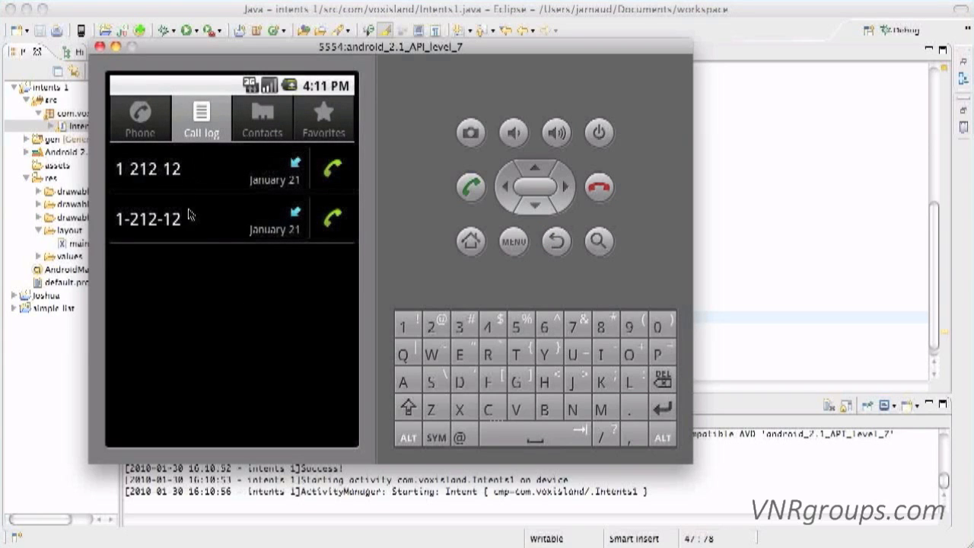
pyautogui.moveTo(221, 182)
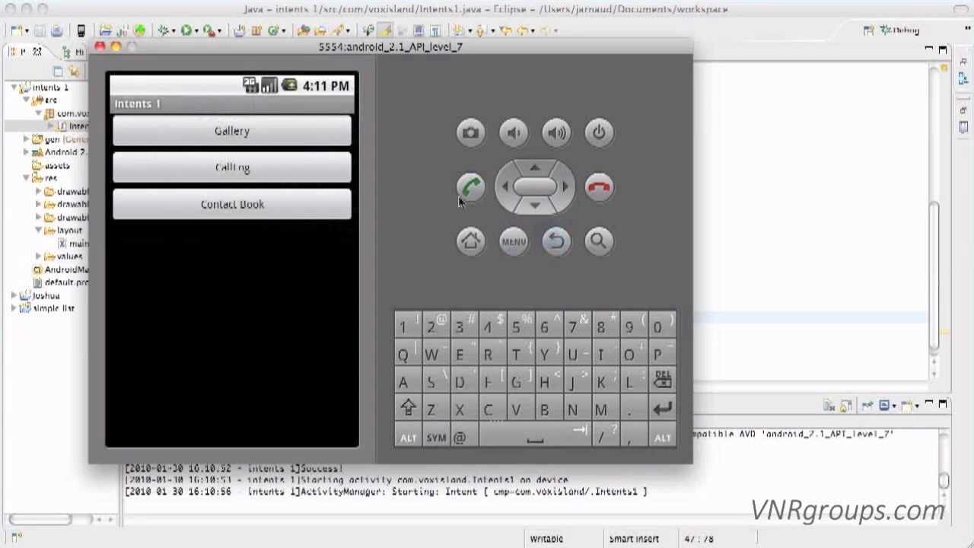
pyautogui.click(231, 204)
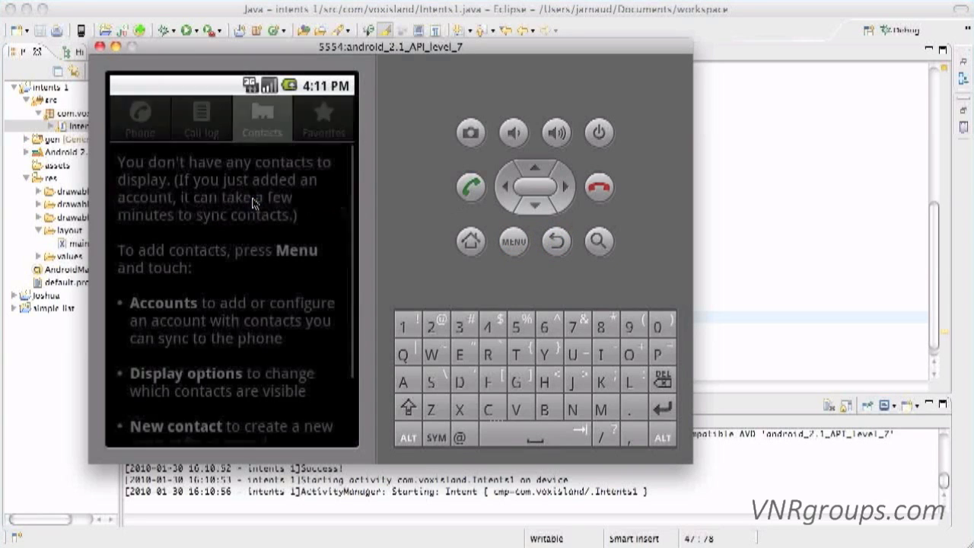